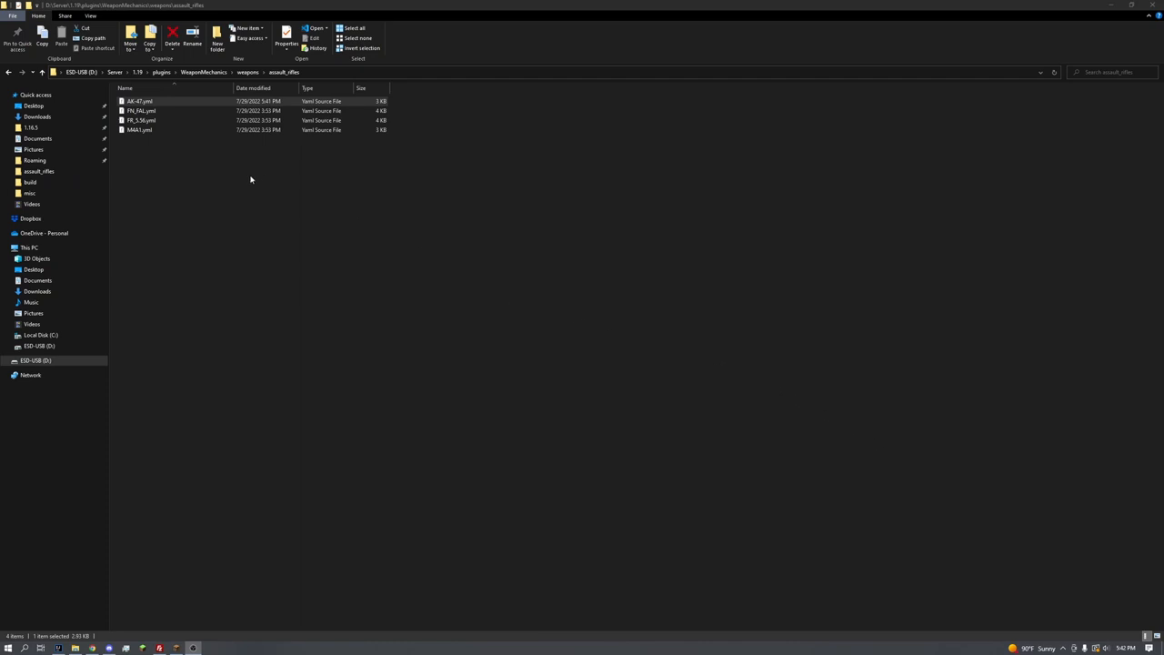
Open AK-47.yml from the rifle weapon files for editing.
click(142, 111)
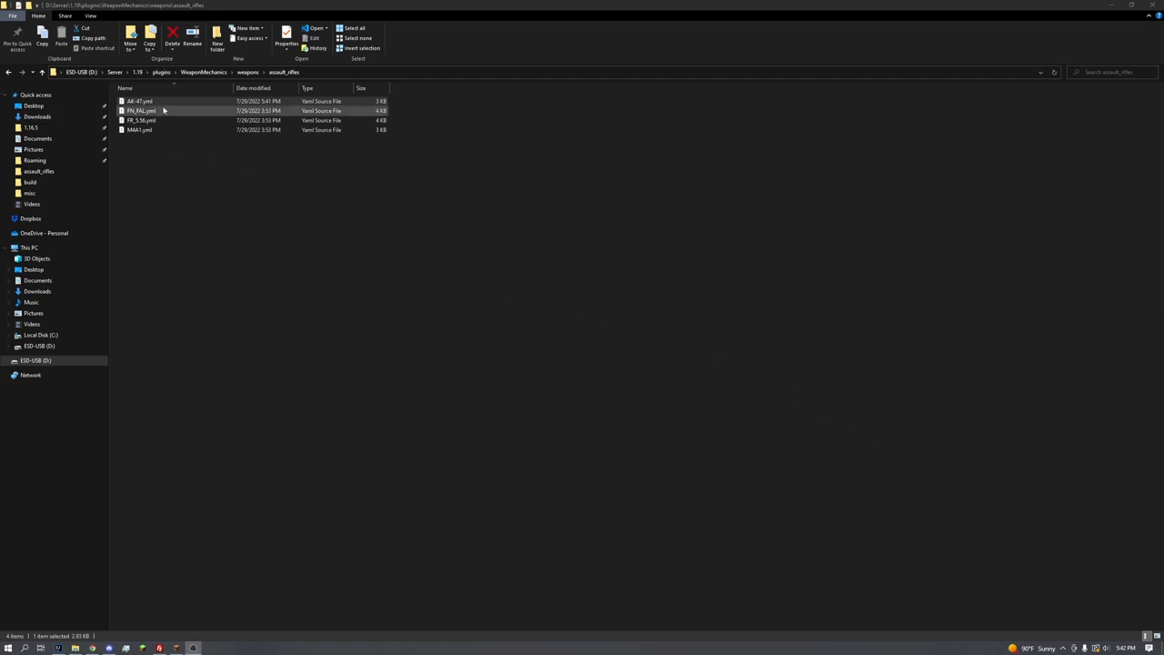
click(138, 102)
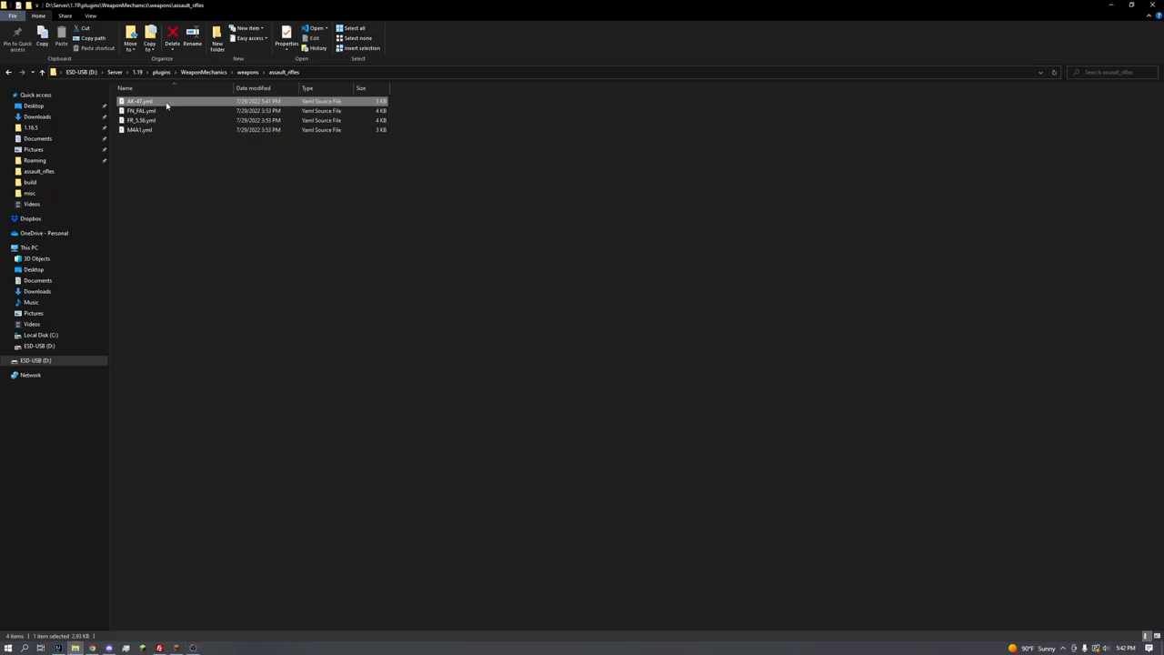
double_click(138, 101)
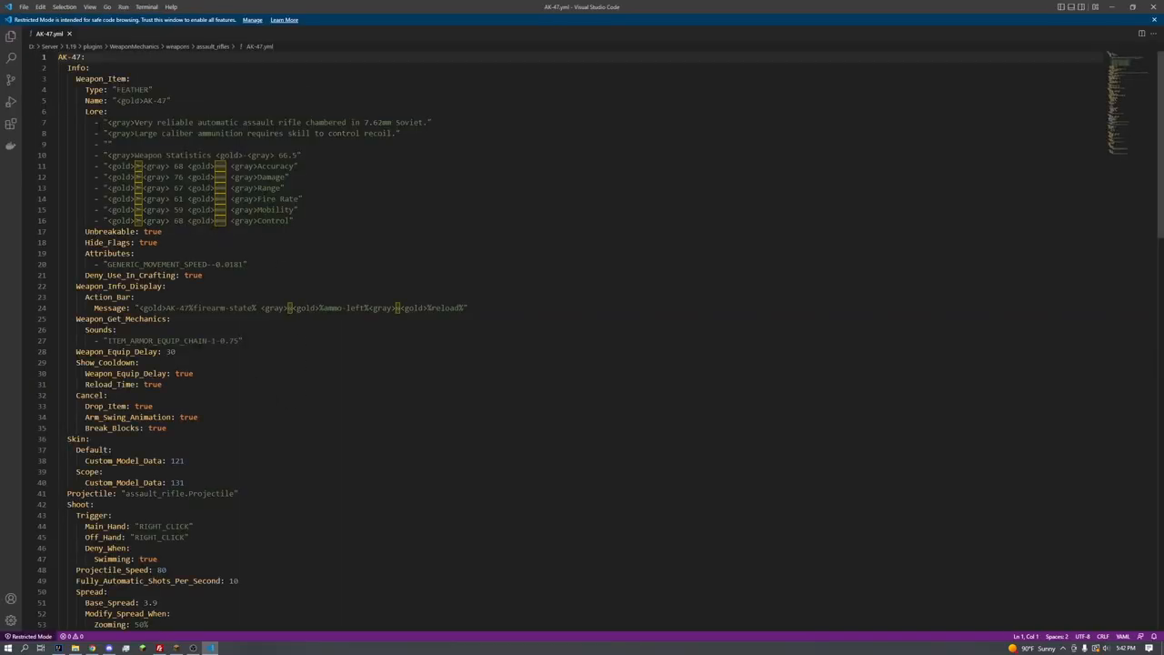
drag(65, 57, 153, 89)
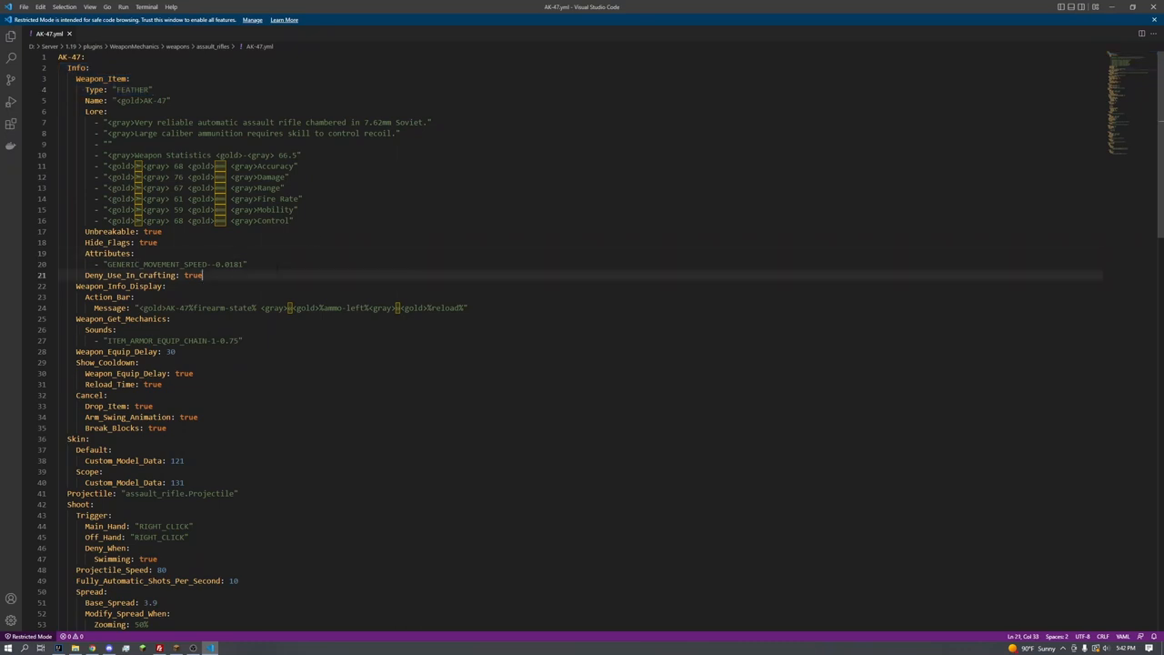
Add a Recipe section under Deny_Use_In_Crafting with Shape rows and an Ingredients heading.
text(Recipe:)
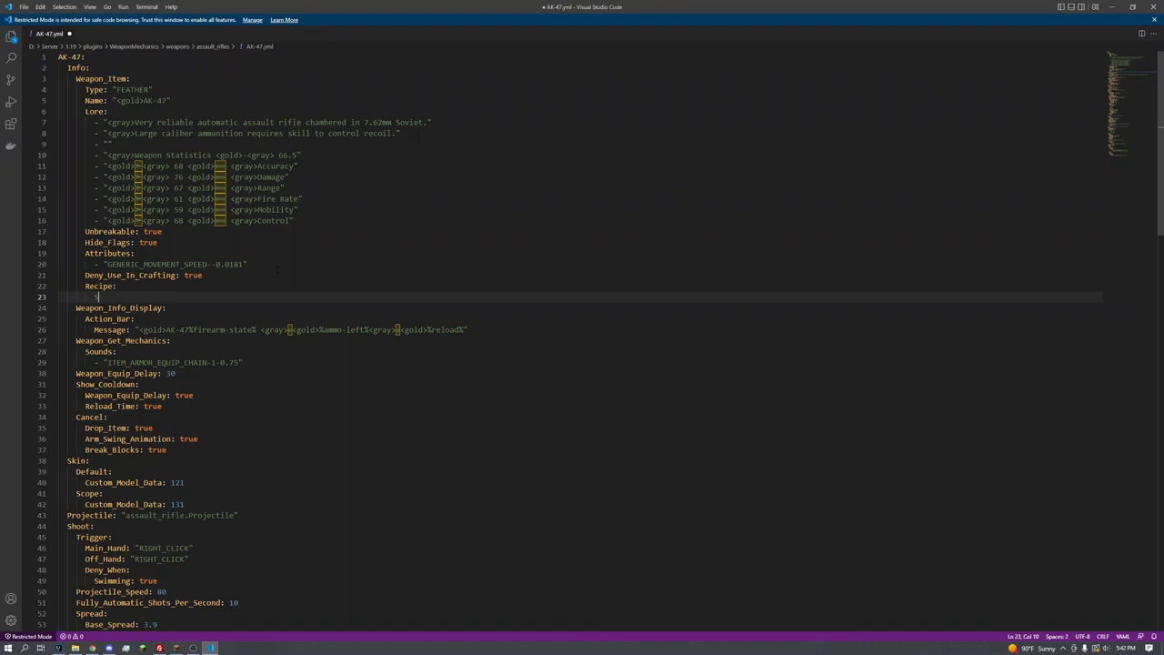
text(Shape:)
text(Ingredients:)
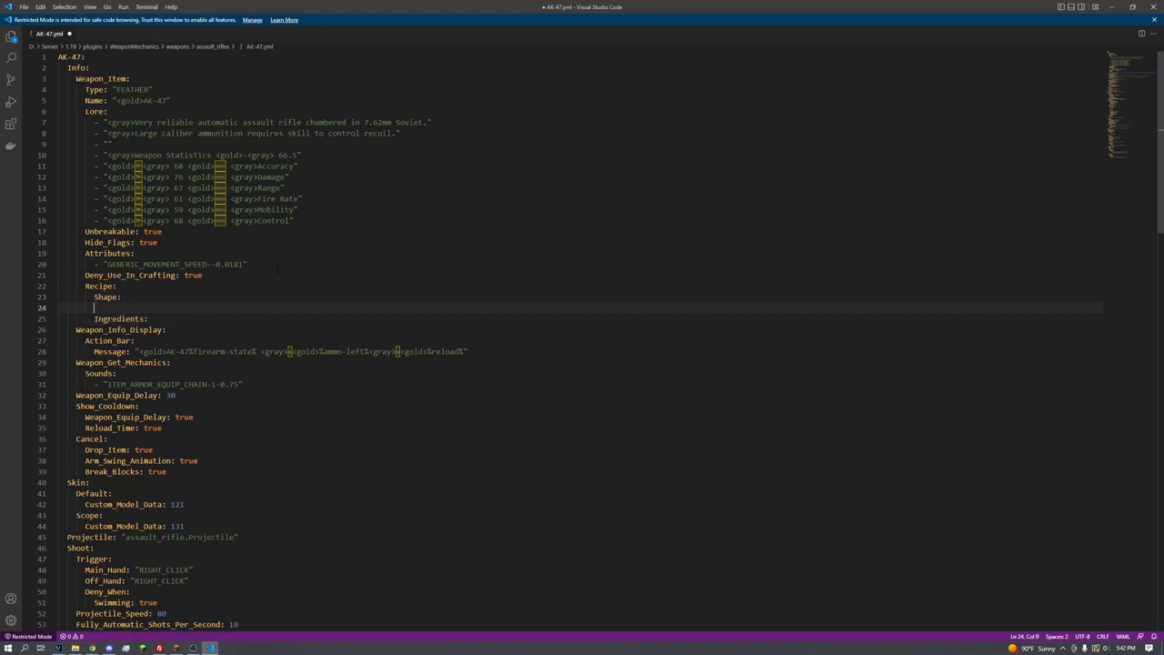
text(-)
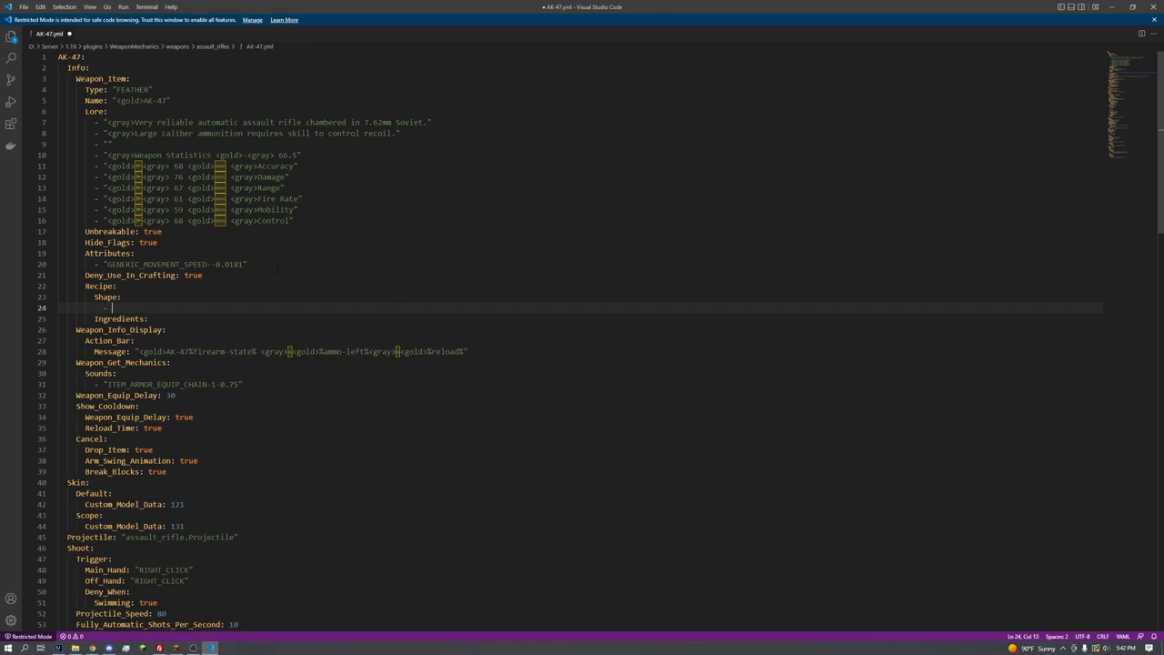
key(Enter)
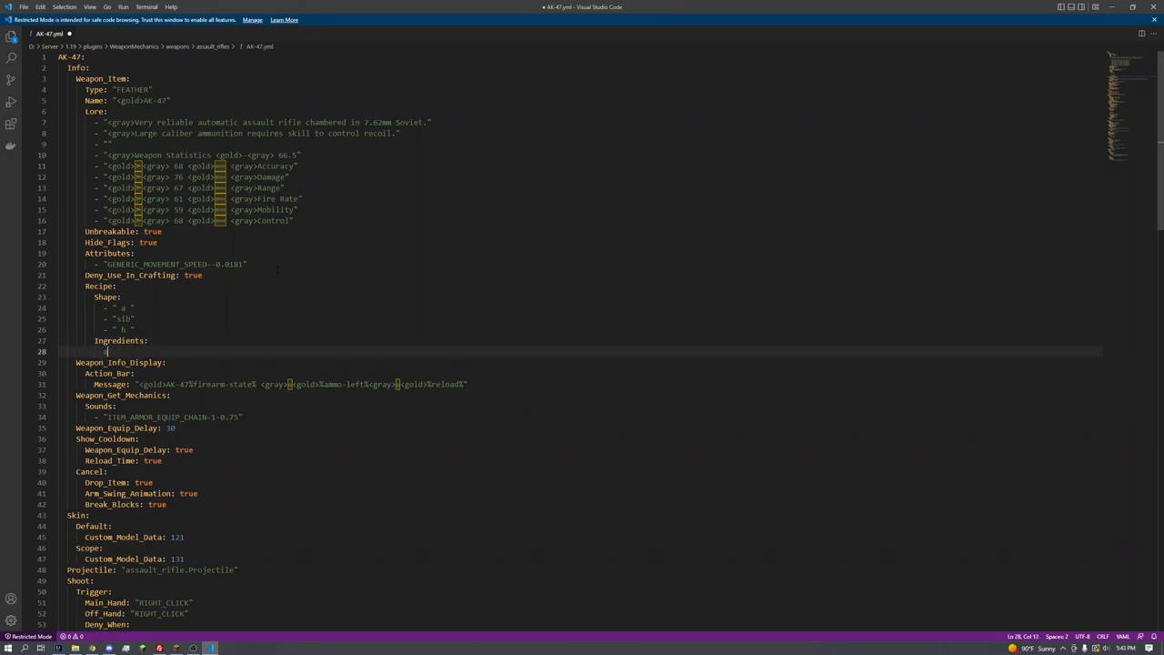
List ingredients a: Adhesive, i: iron_block, b: Barrel, h: Handle and s: # todo later.
text(a:)
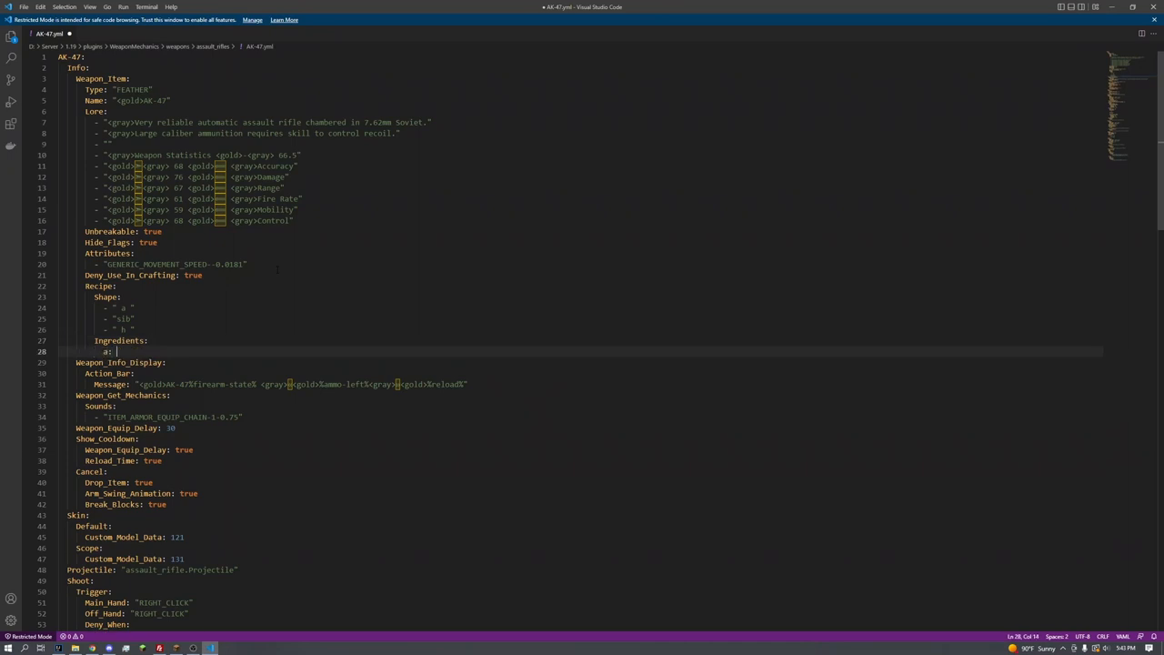
text(Adhesive)
text(s:)
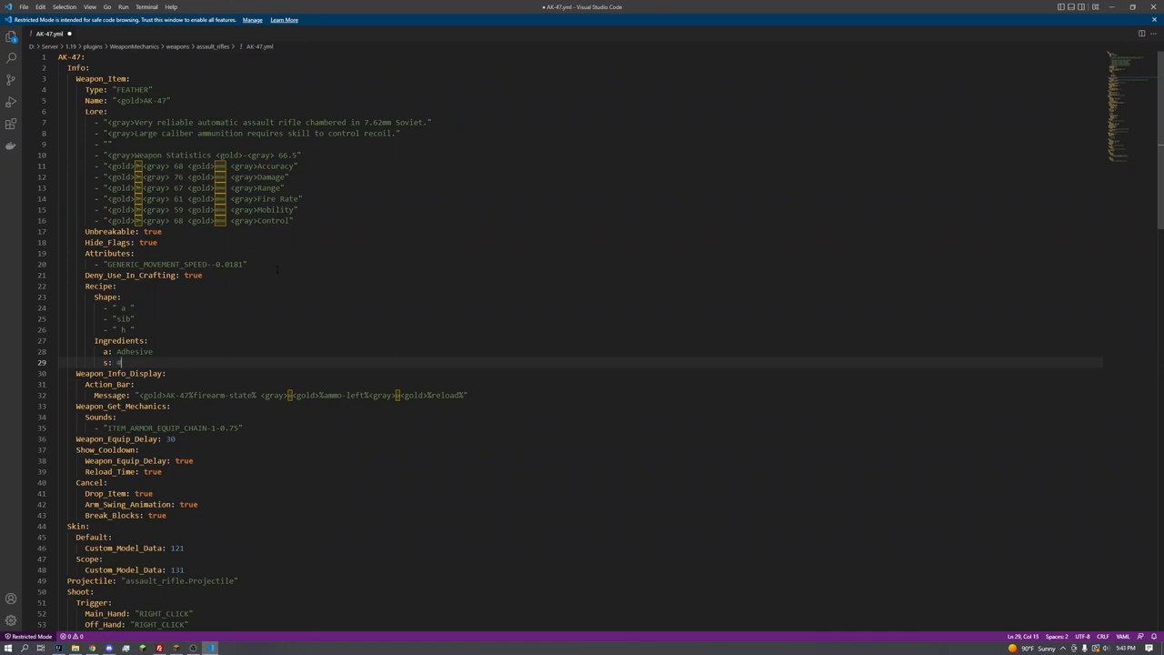
text(# todo later)
text(i:)
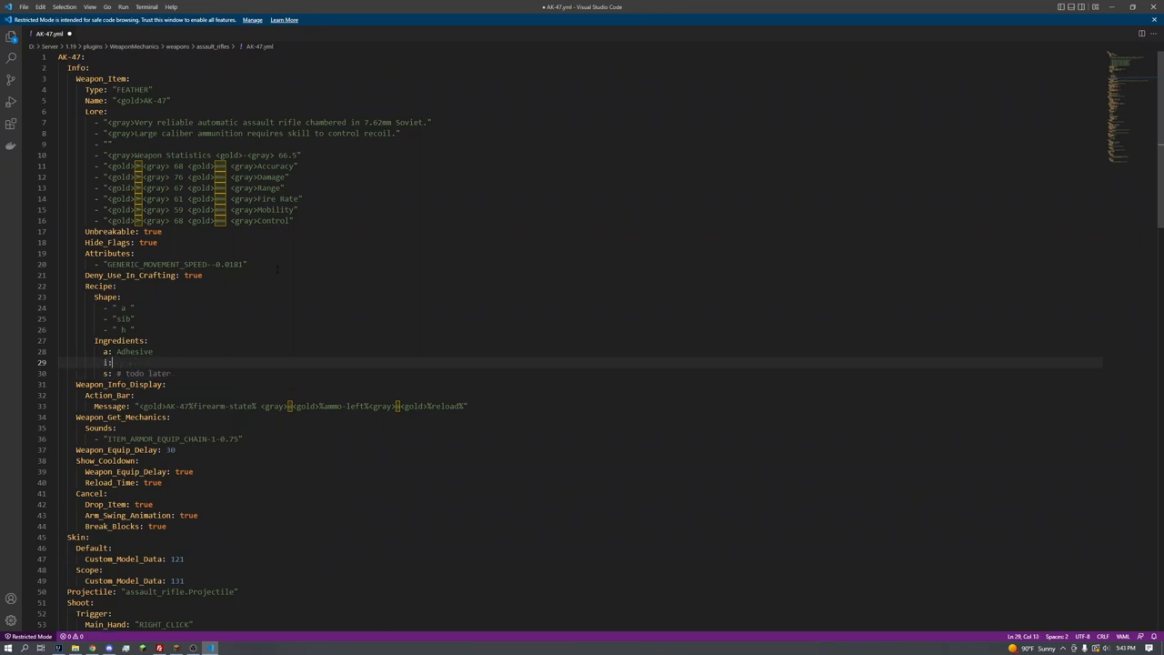
text(iron_block)
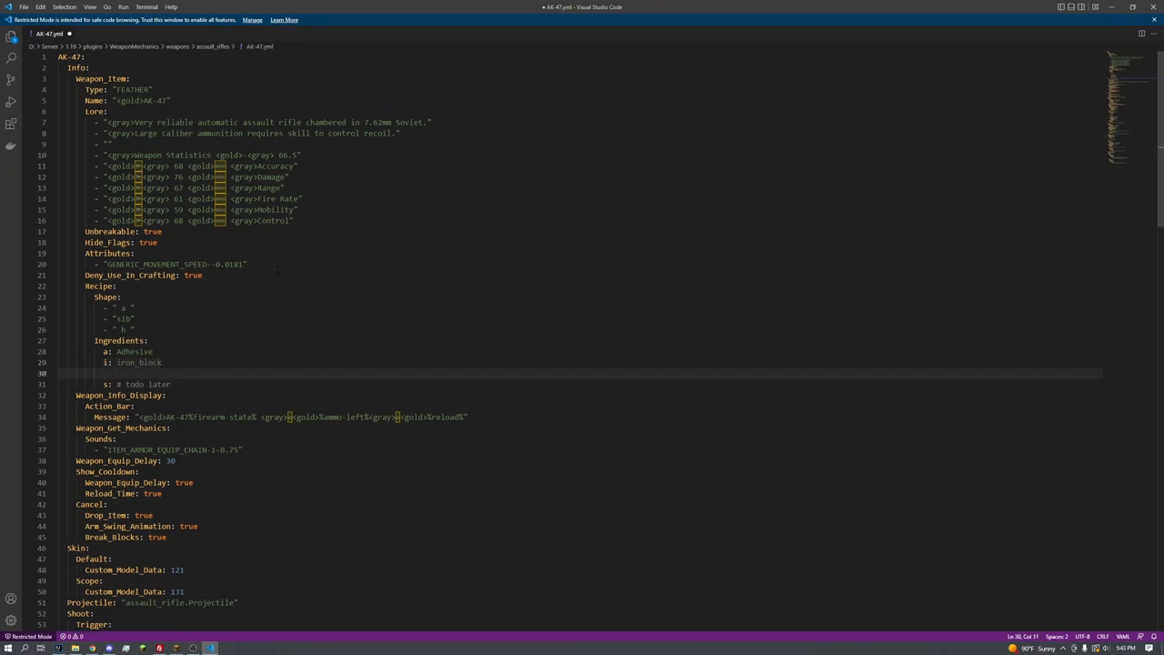
text(b: Barrel)
text(h:)
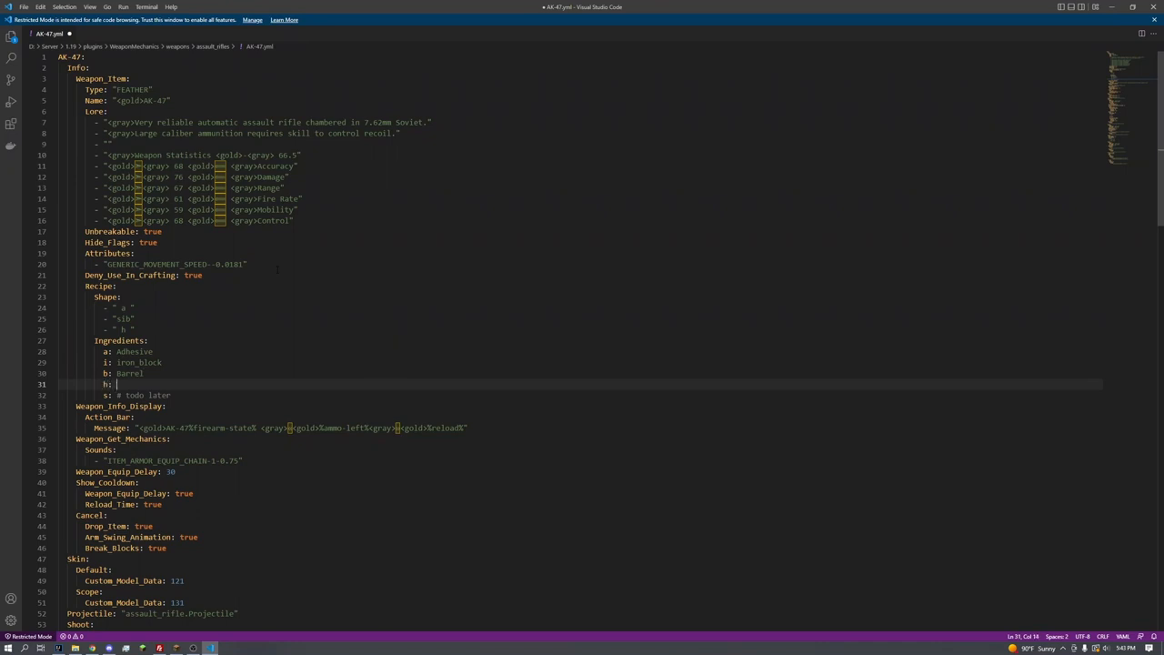
text(Handle)
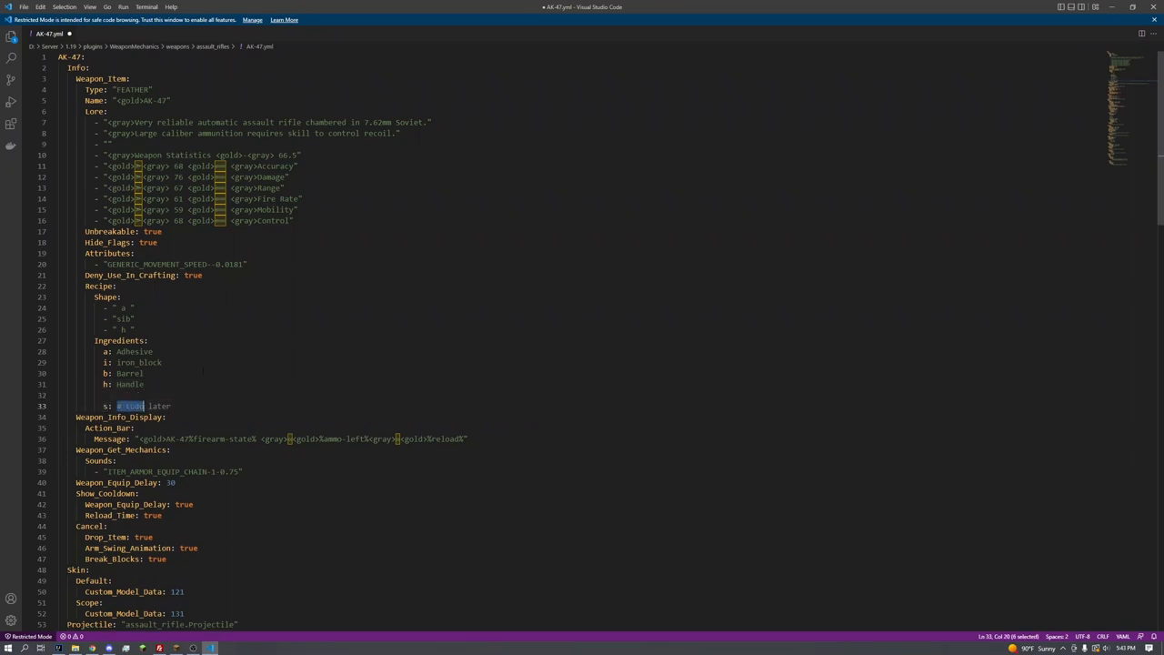
Replace the todo with s as Type: WOODEN_SHOVEL, a yellow-tagged Name and a Recipe heading.
key(Delete)
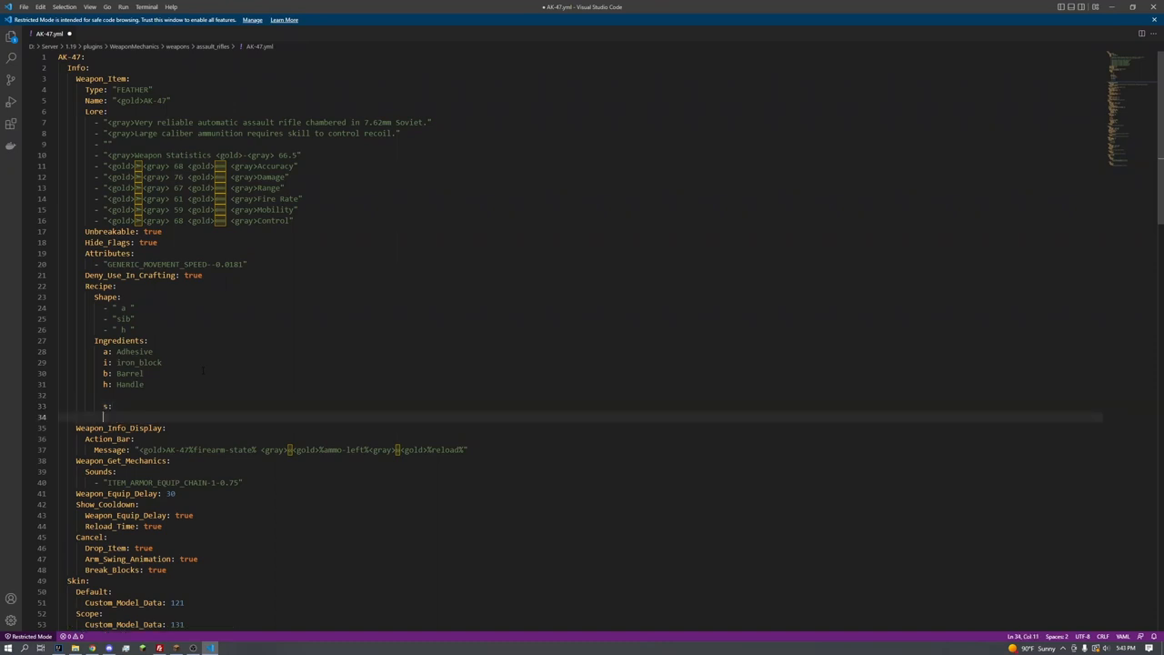
text(Type:)
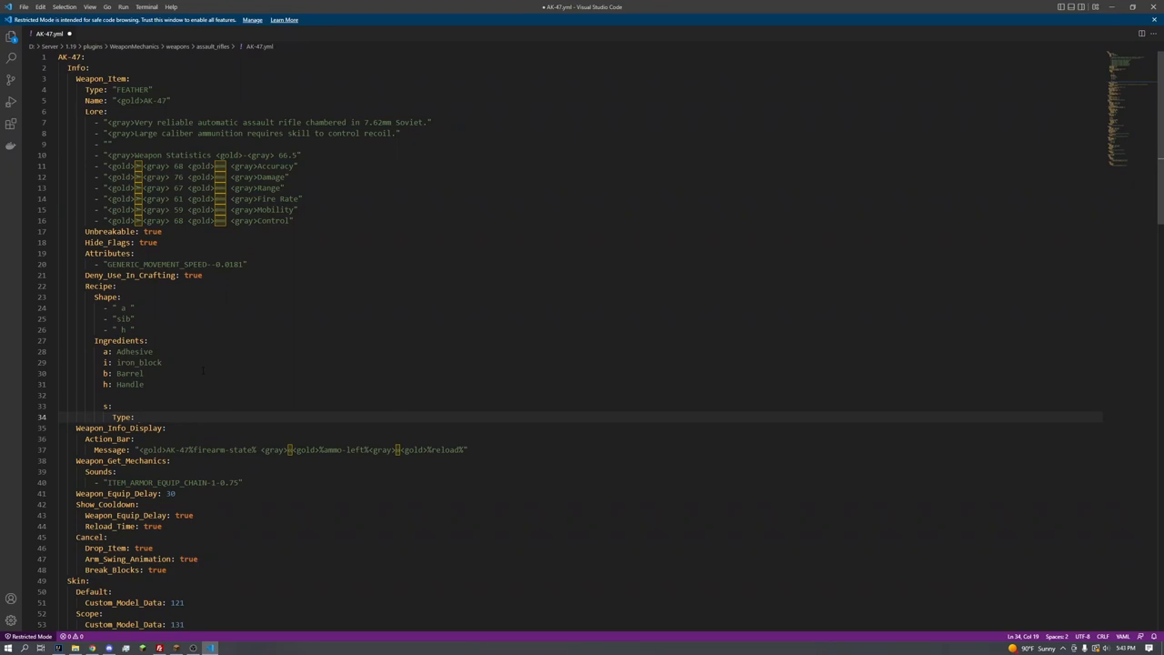
text(WOODEN_SHOVEL)
text(Name: "<)
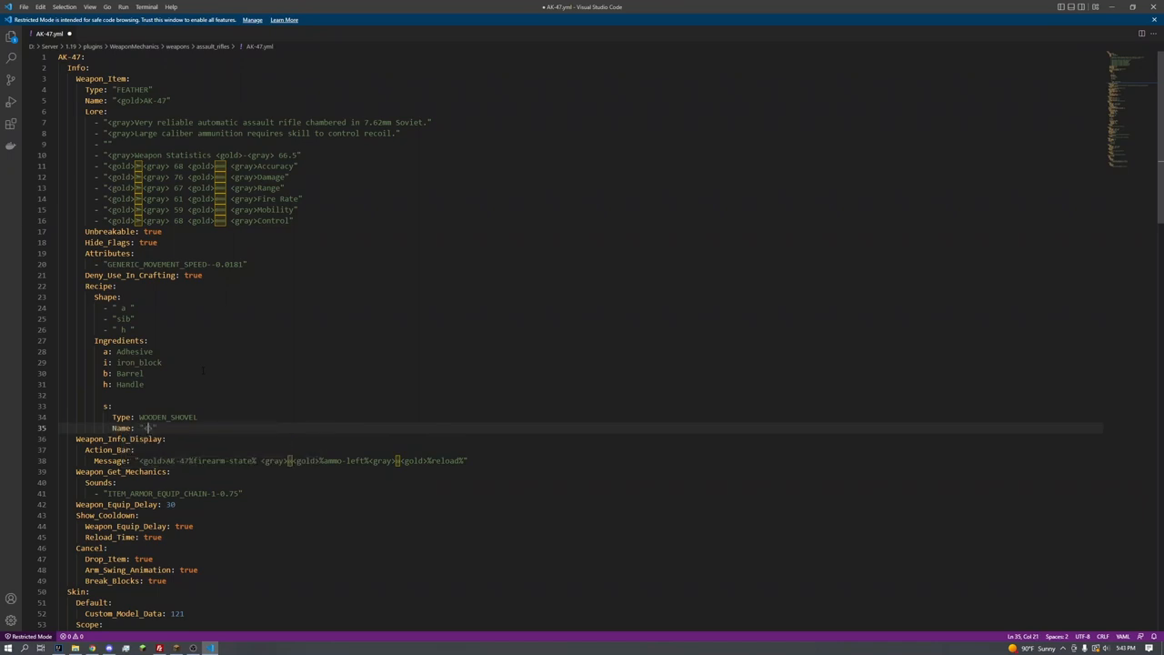
text(yellow>Ba)
text(Recipe:)
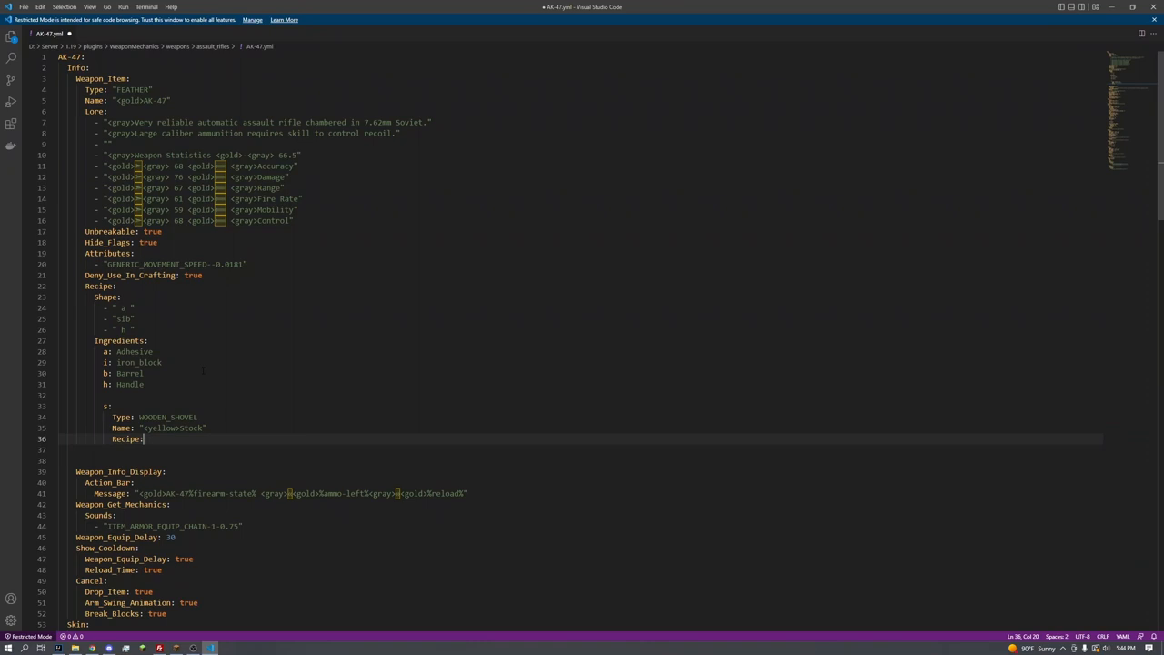
Give the stock recipe Shape rows of w and Ingredients w: OAK_PLANKS.
key(Enter)
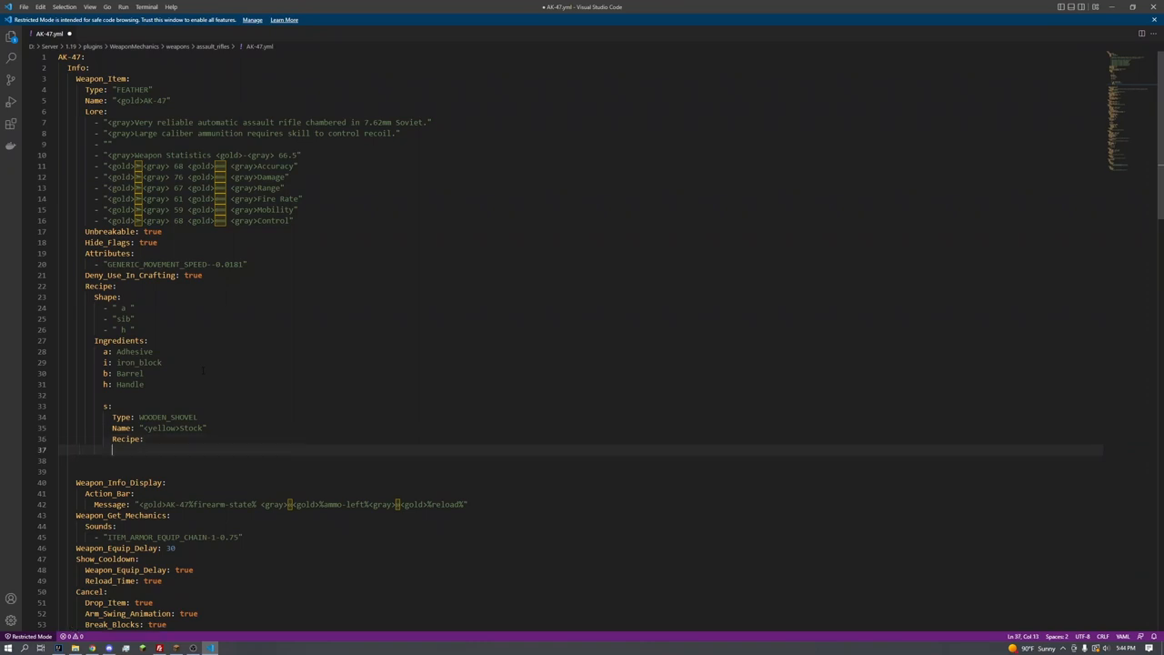
text(Shape:)
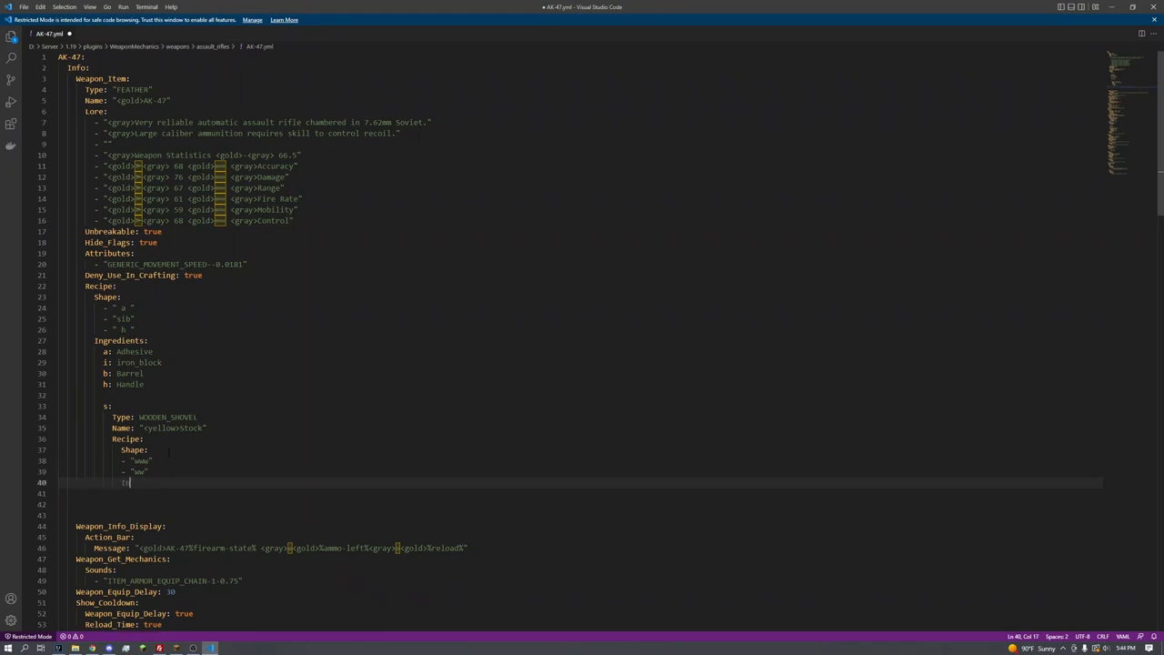
text(Ingri)
click(580, 493)
text(w: )
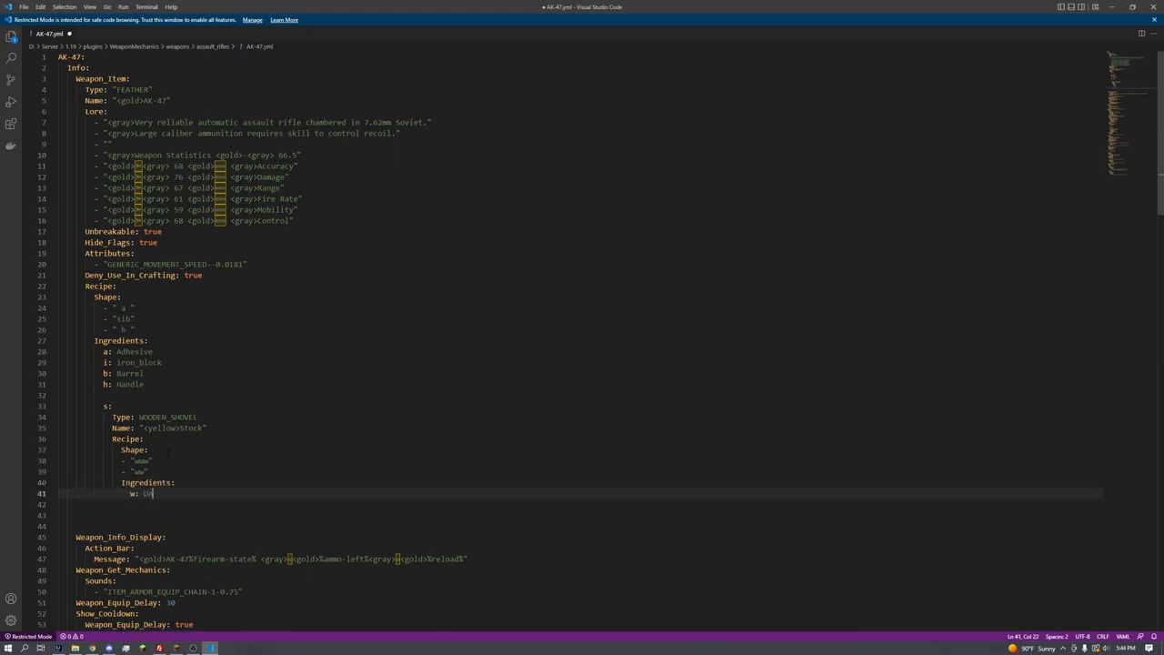
text(OAK_PLANKS)
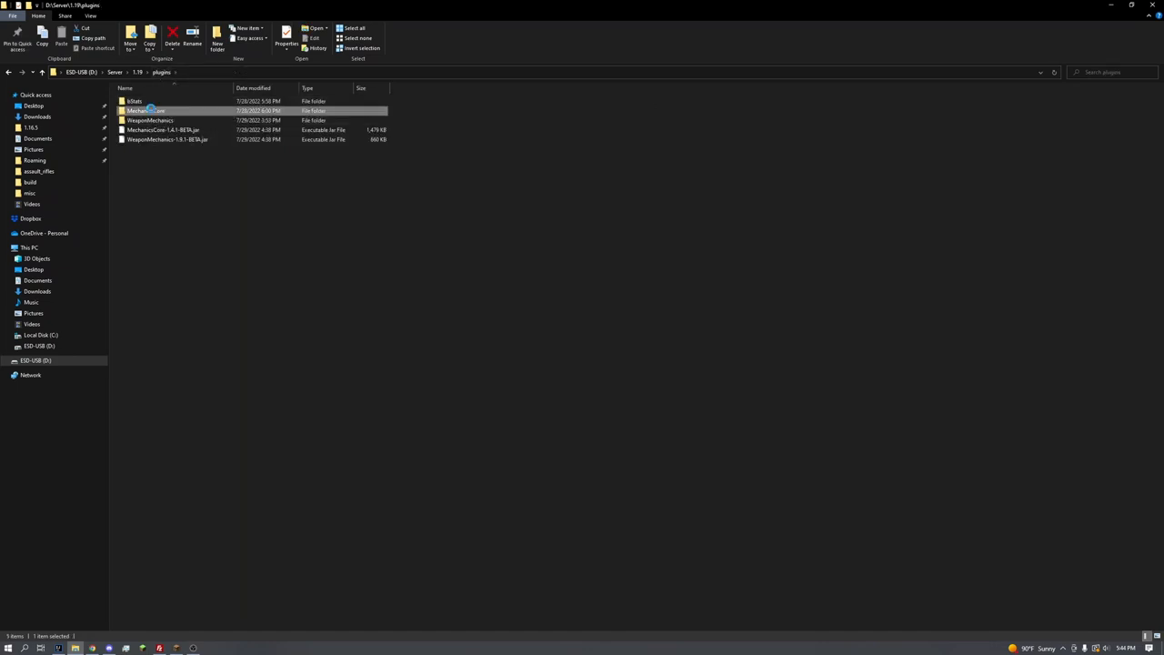
Rename the new file in MechanicsCore Items to ingredients.yml and open it in VS Code.
double_click(149, 111)
text(ingredients.yml)
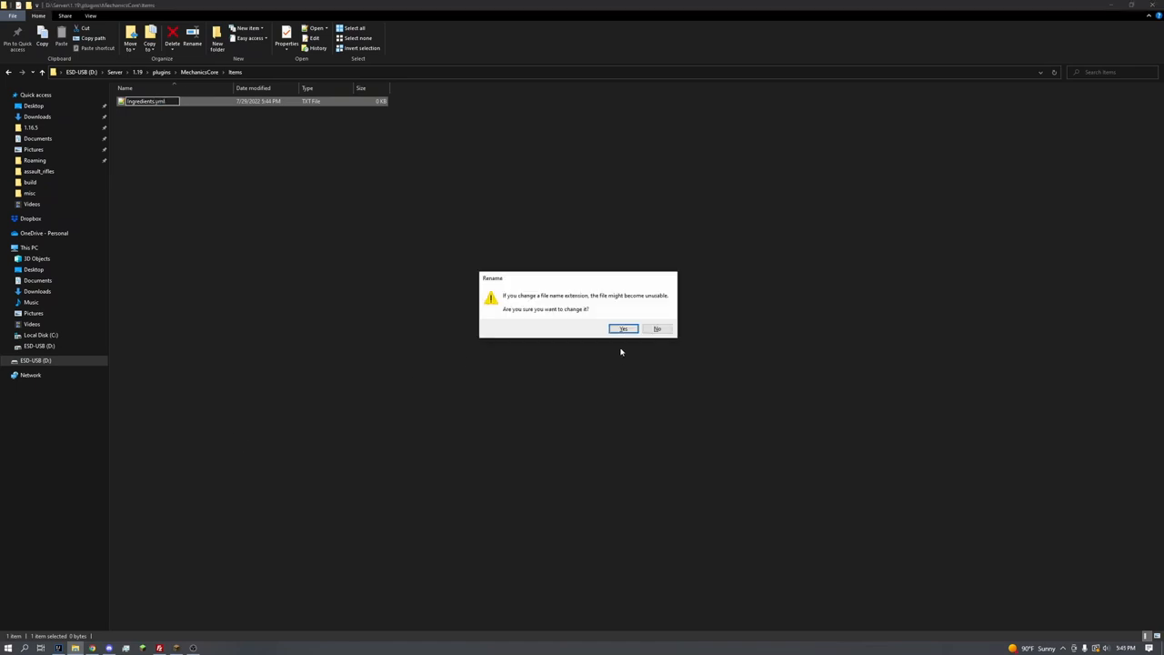
click(622, 328)
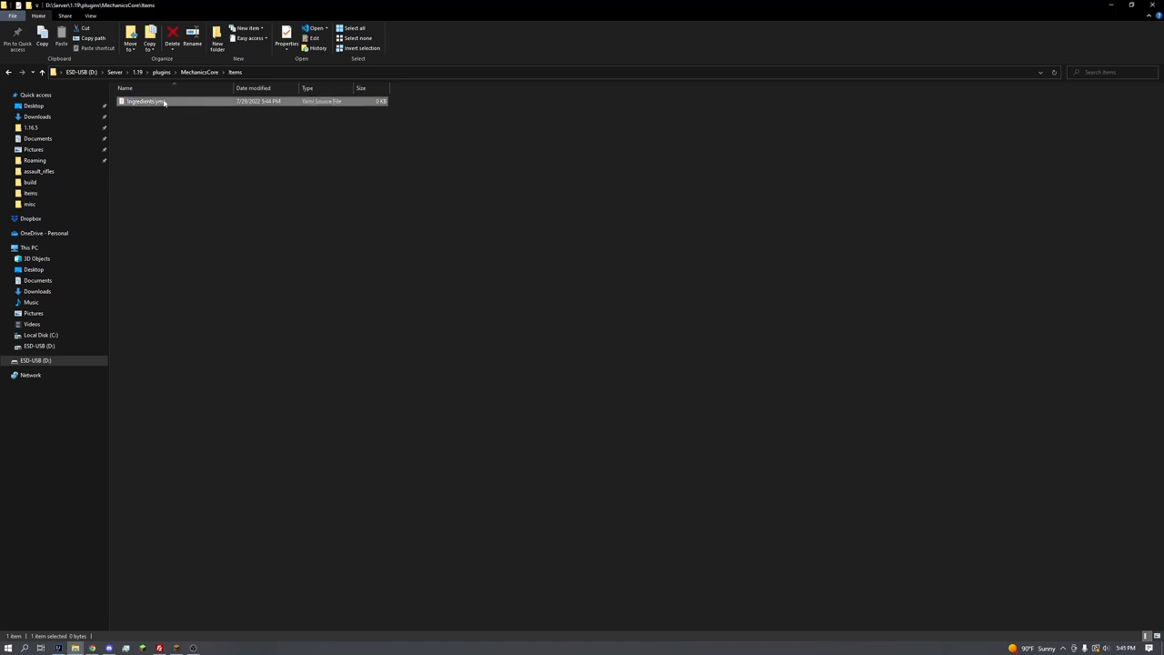
double_click(142, 101)
text(barre)
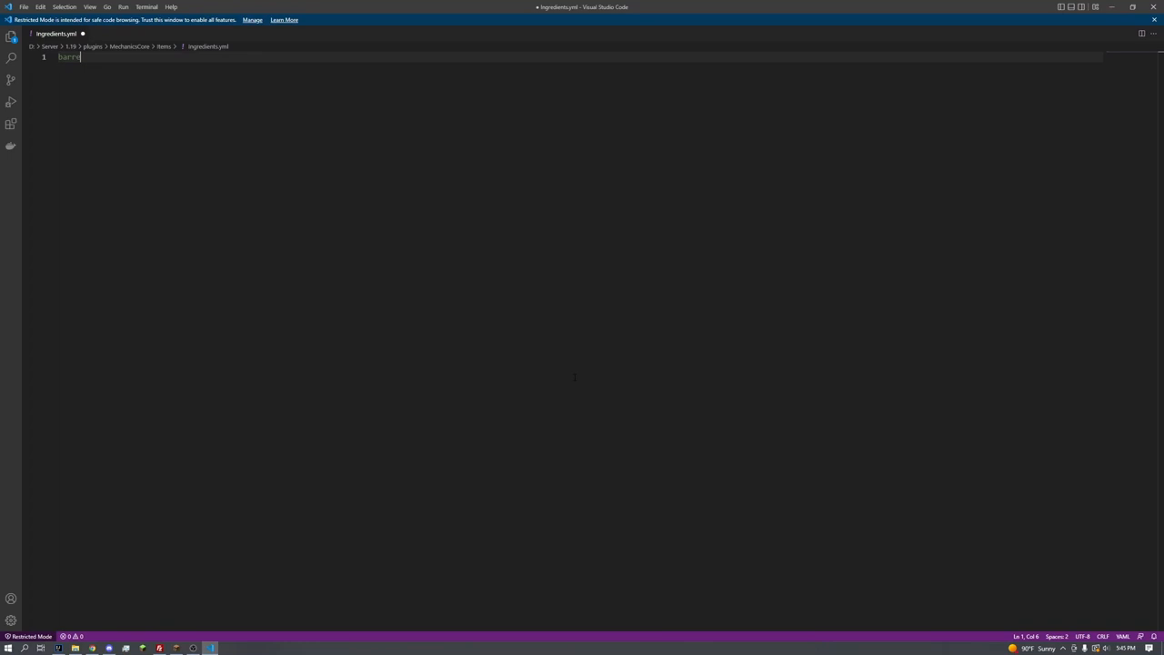
Define Barrel, Adhesive and Handle items with Type, Name and AK-47 crafting Lore.
text(Barrel:)
text(Handle:)
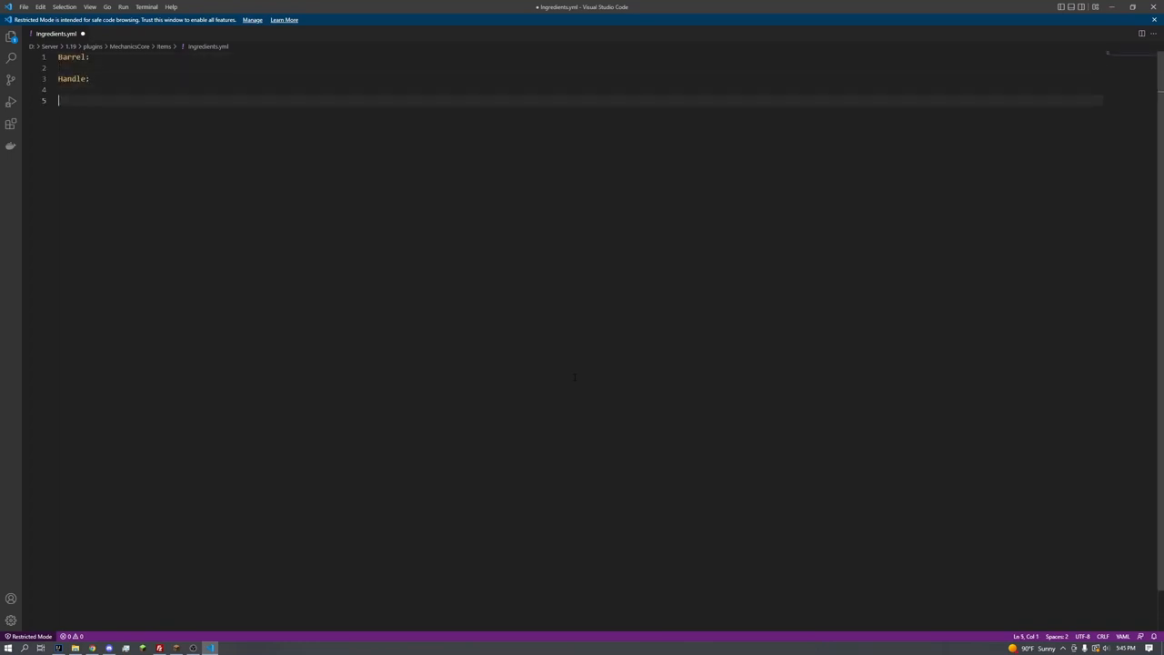
text(#)
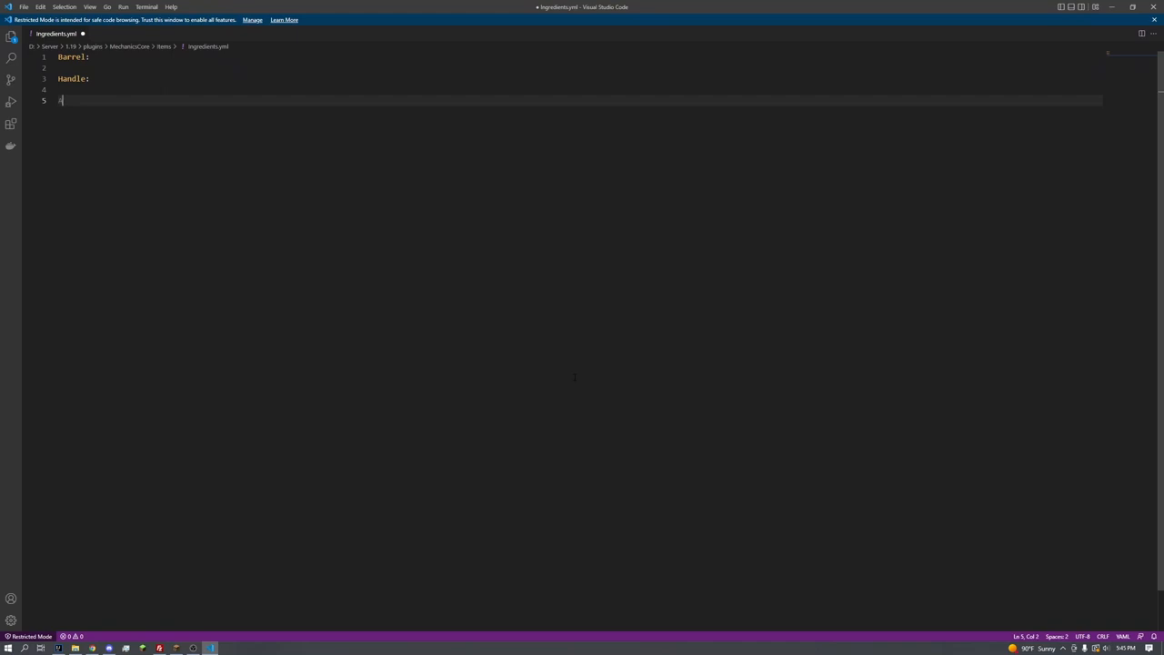
text(Adhesive:)
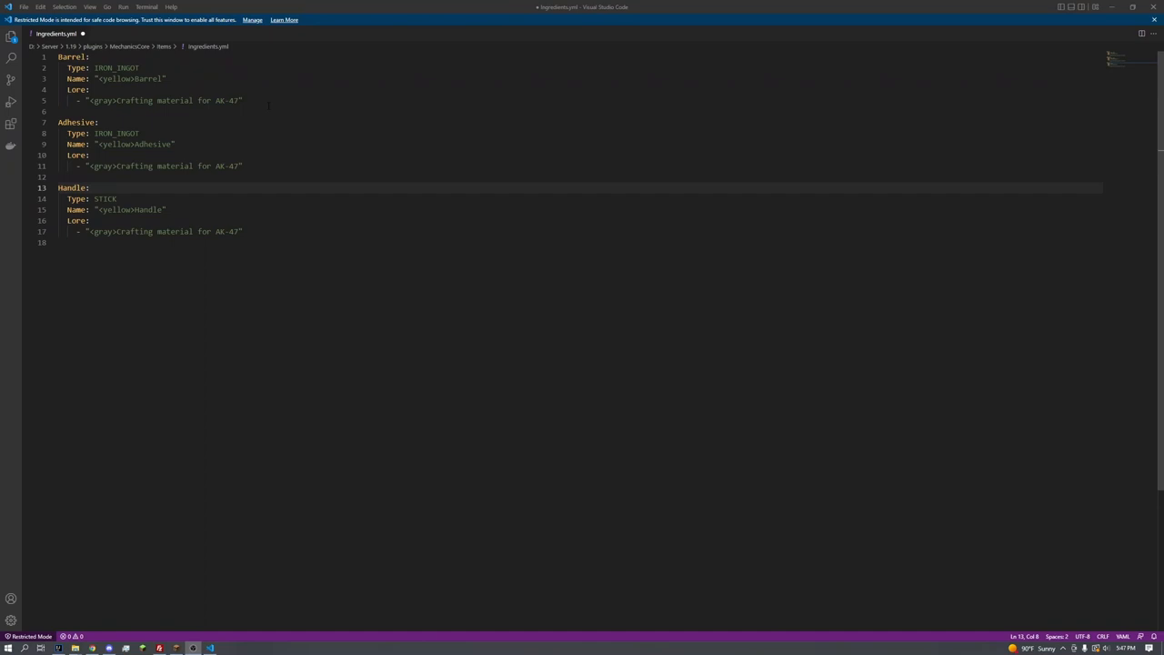
Add Barrel's Recipe with Shape "iii" and Ingredients i: IRON_INGOT.
click(244, 100)
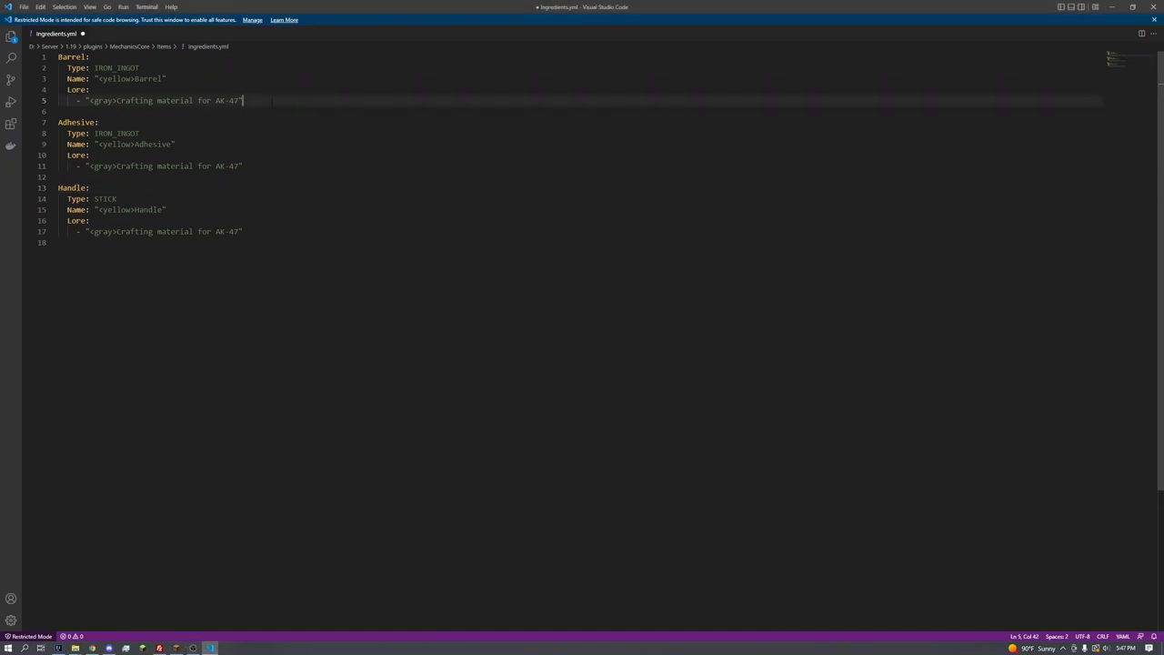
key(Enter)
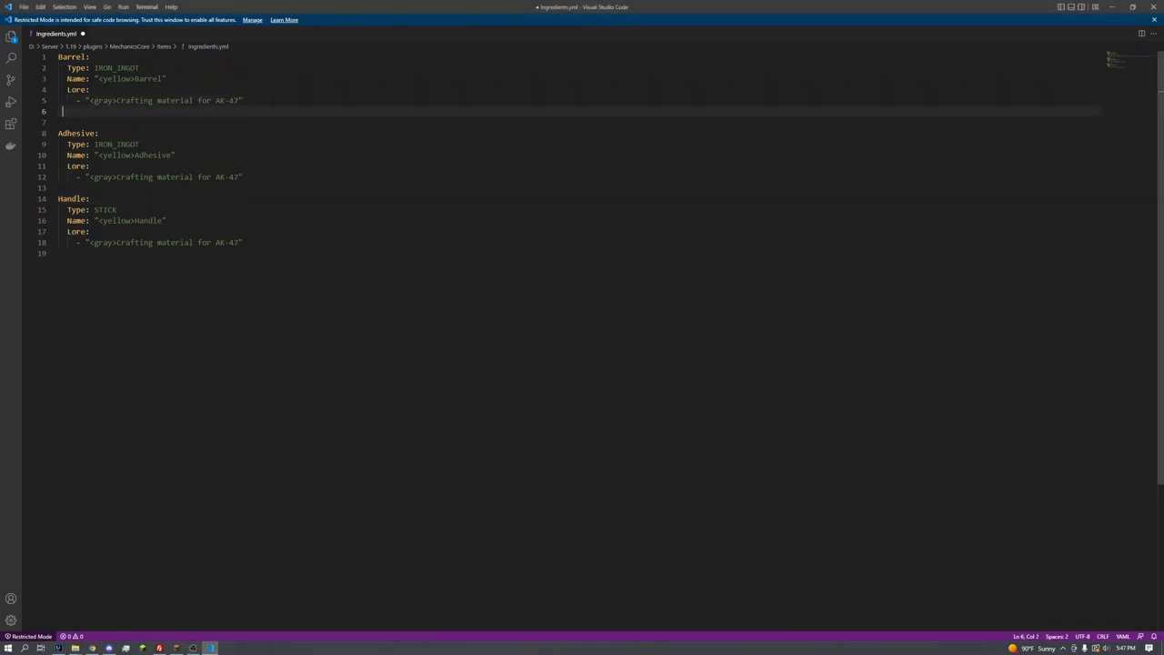
text(Recipe:)
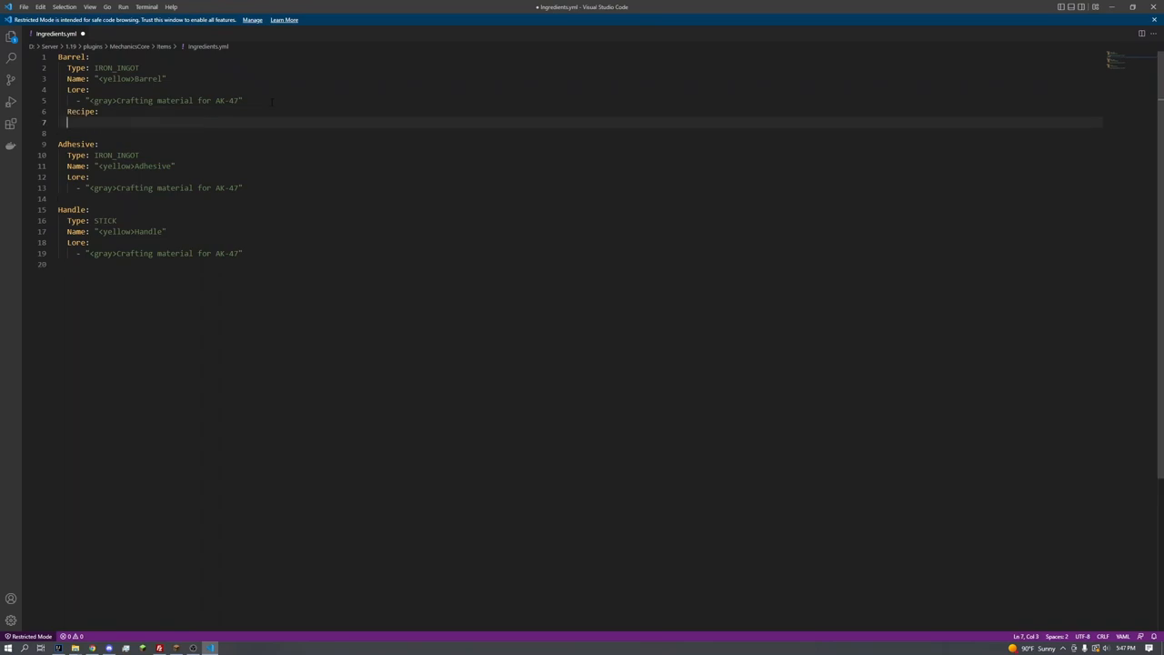
text(Shape:)
text(- ")
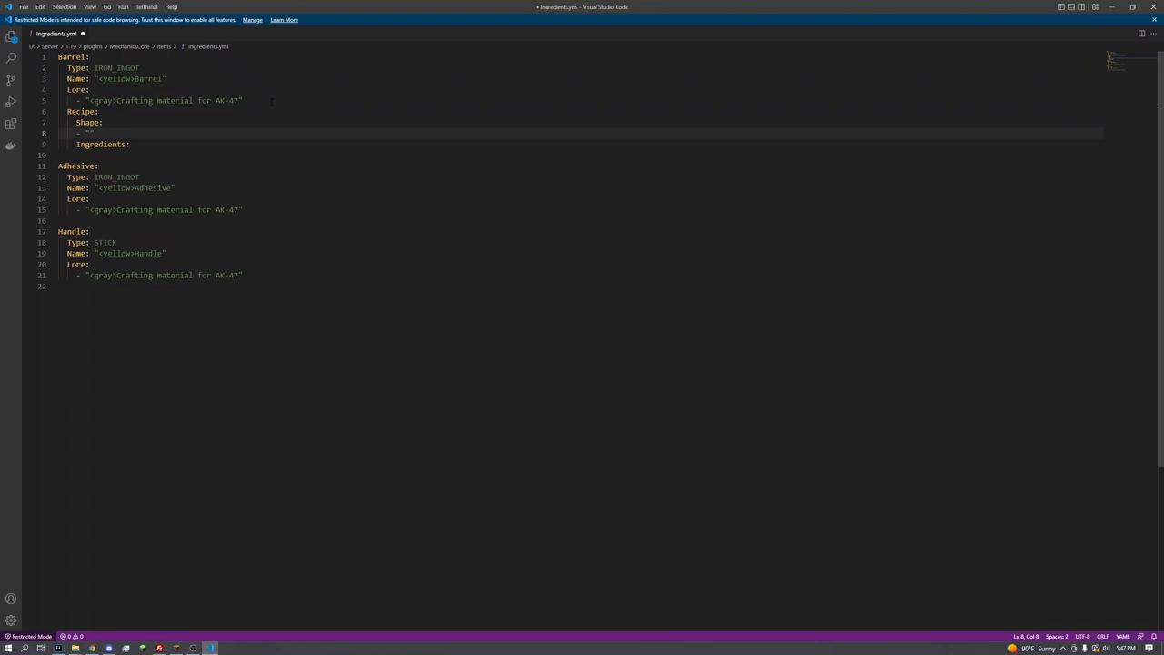
text(iii)
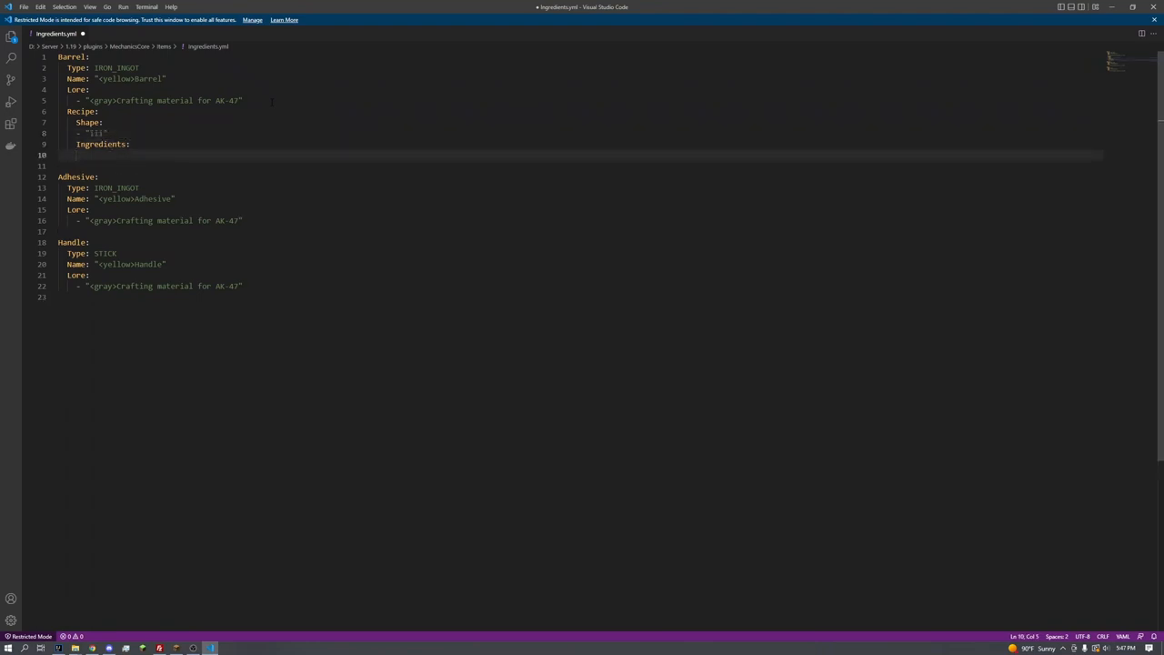
text(i:)
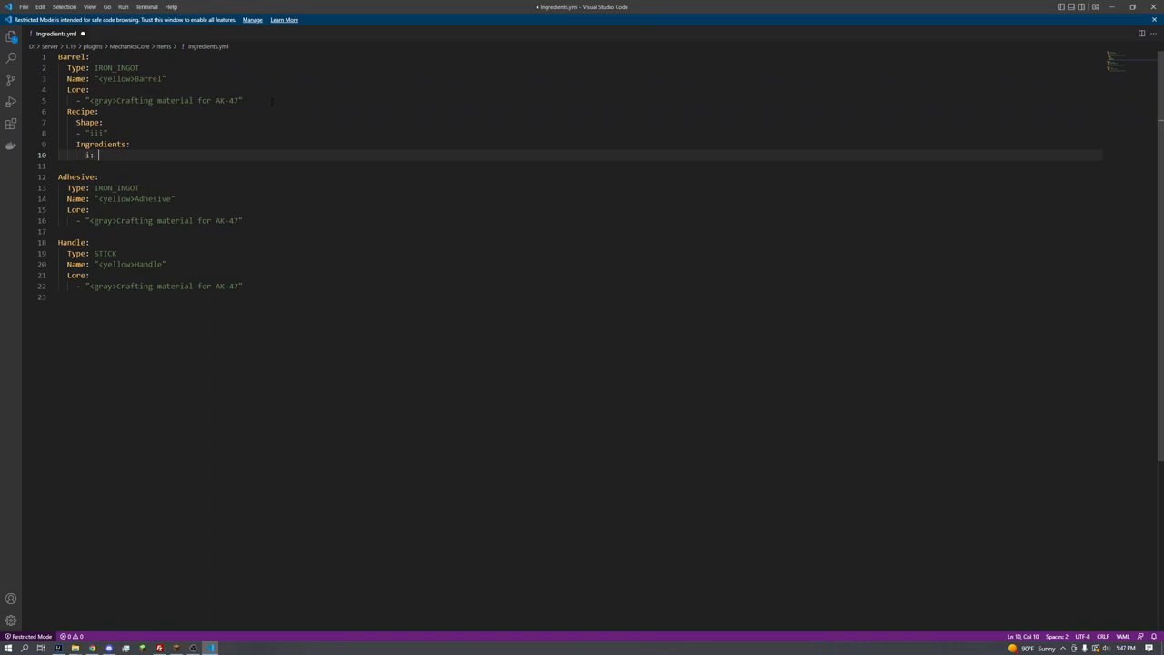
text(IRON_INGOT)
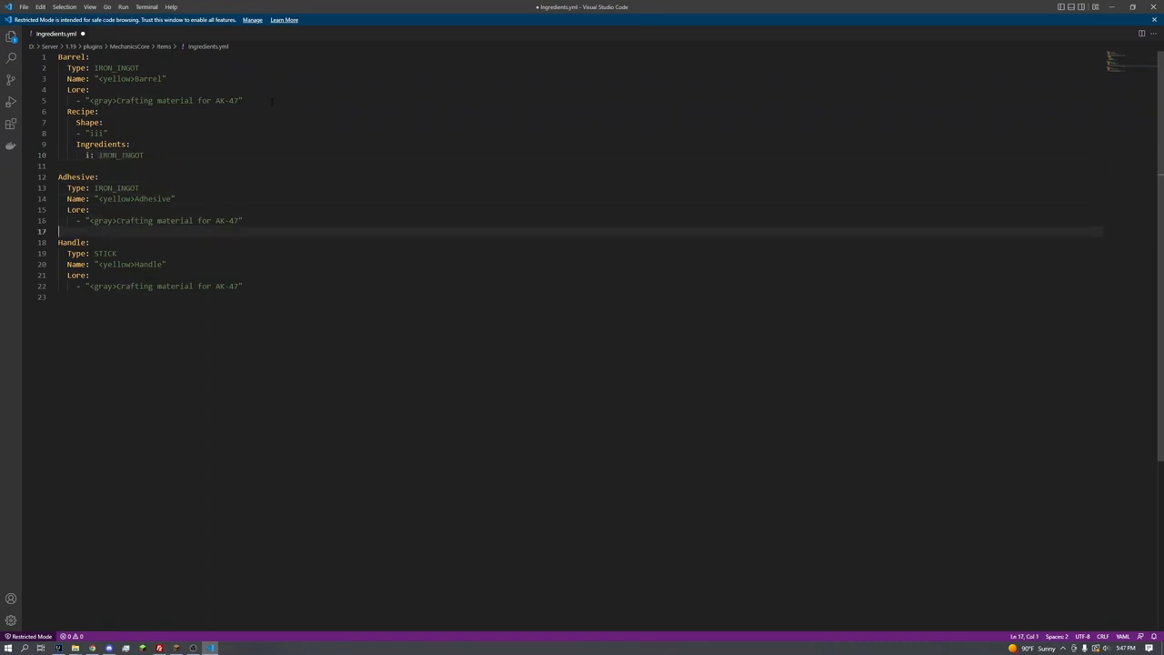
Add Adhesive's Recipe with a three-row quoted Shape, and start Handle's Recipe heading.
key(Enter)
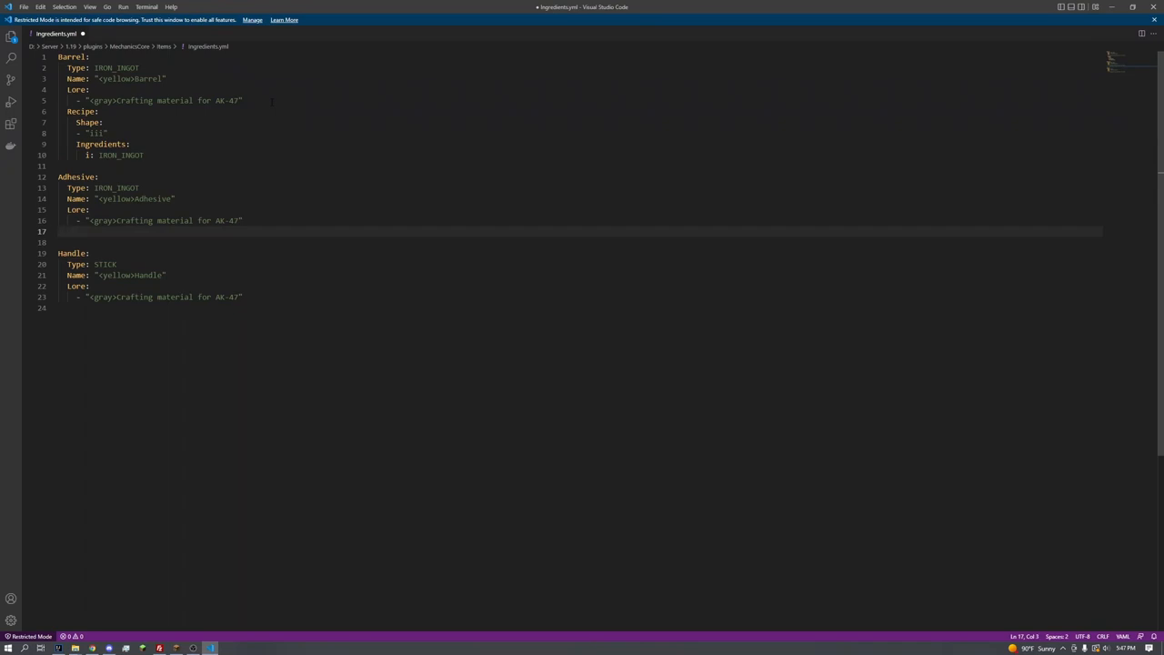
text(Recipe:)
text(Shape:)
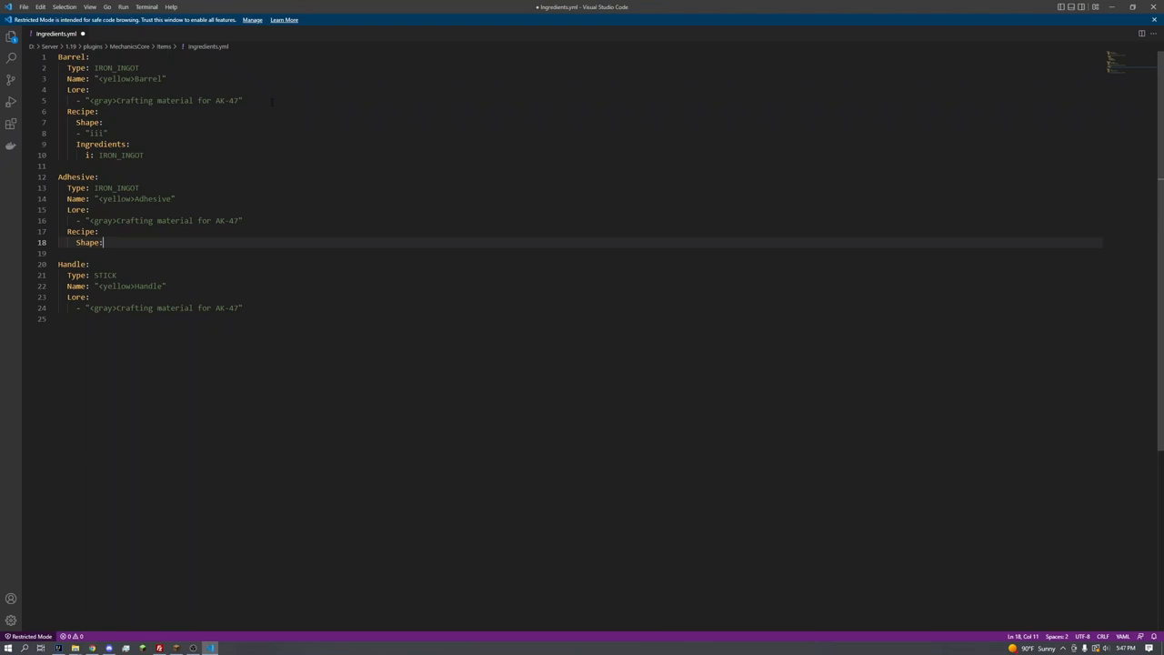
key(Enter)
text(- )
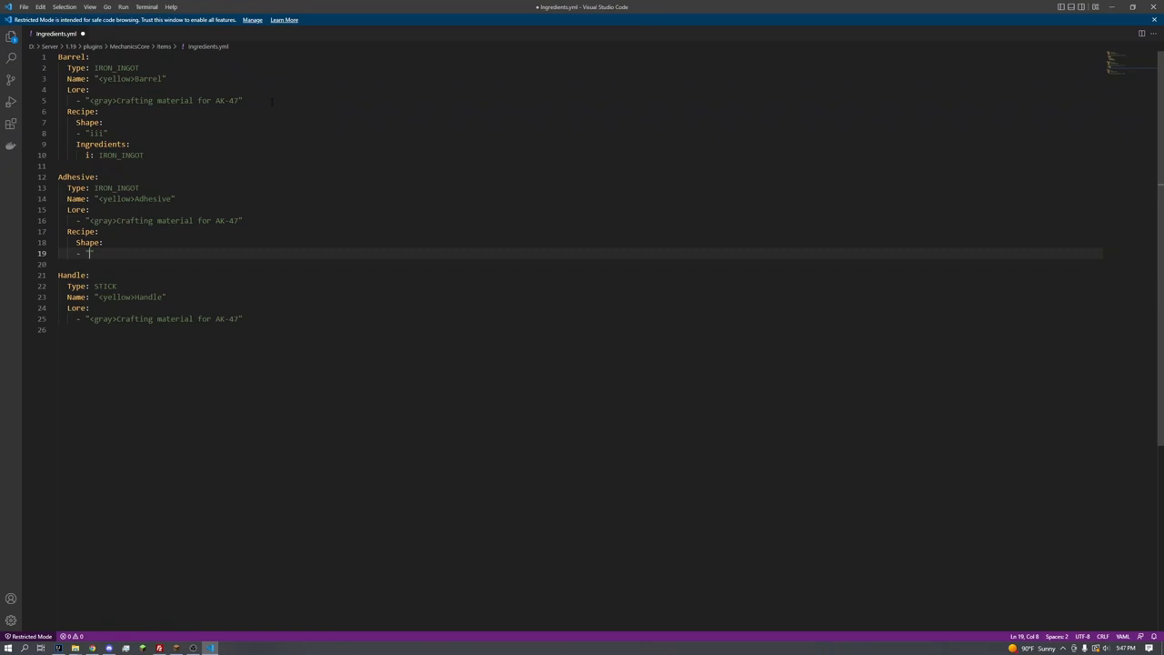
text("p)
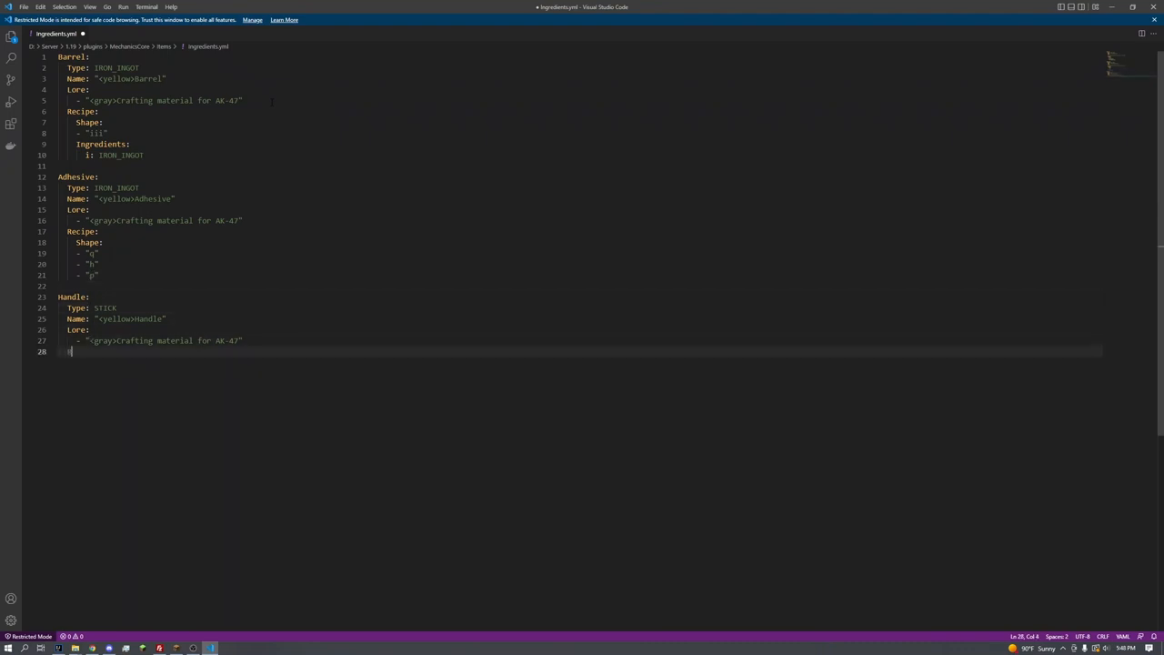
text(Recipe:)
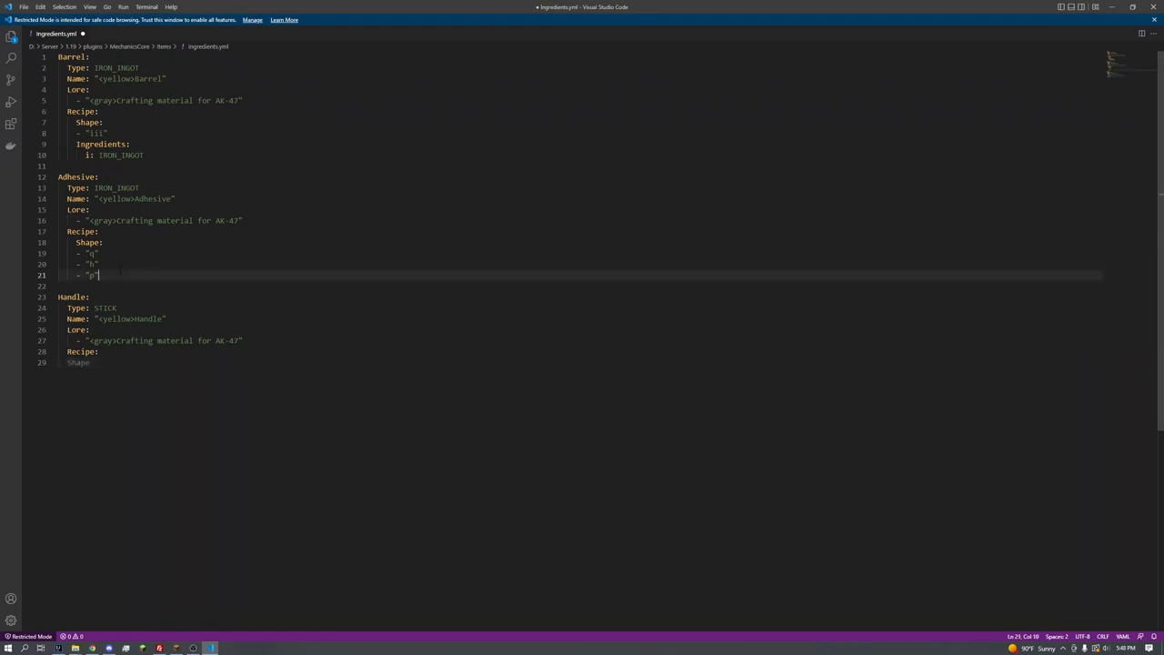
Set Adhesive's Ingredients q: QUARTZ, h: HONEYCOMB, p: PAPER.
text(Ingredients:)
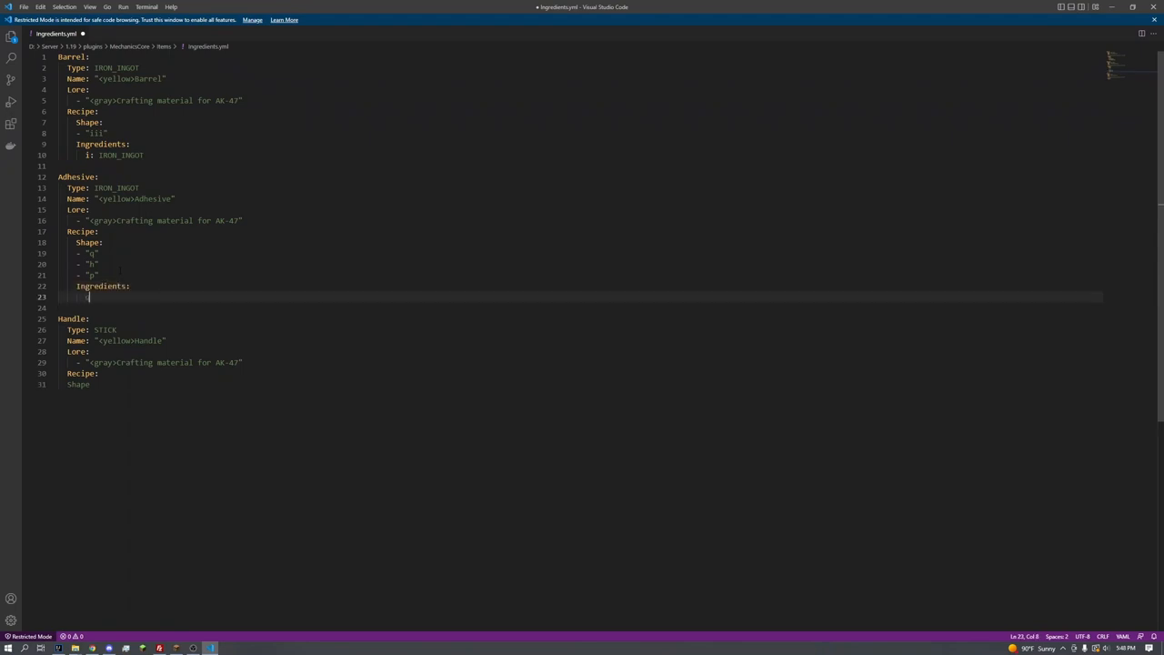
text(q: QUARTZ)
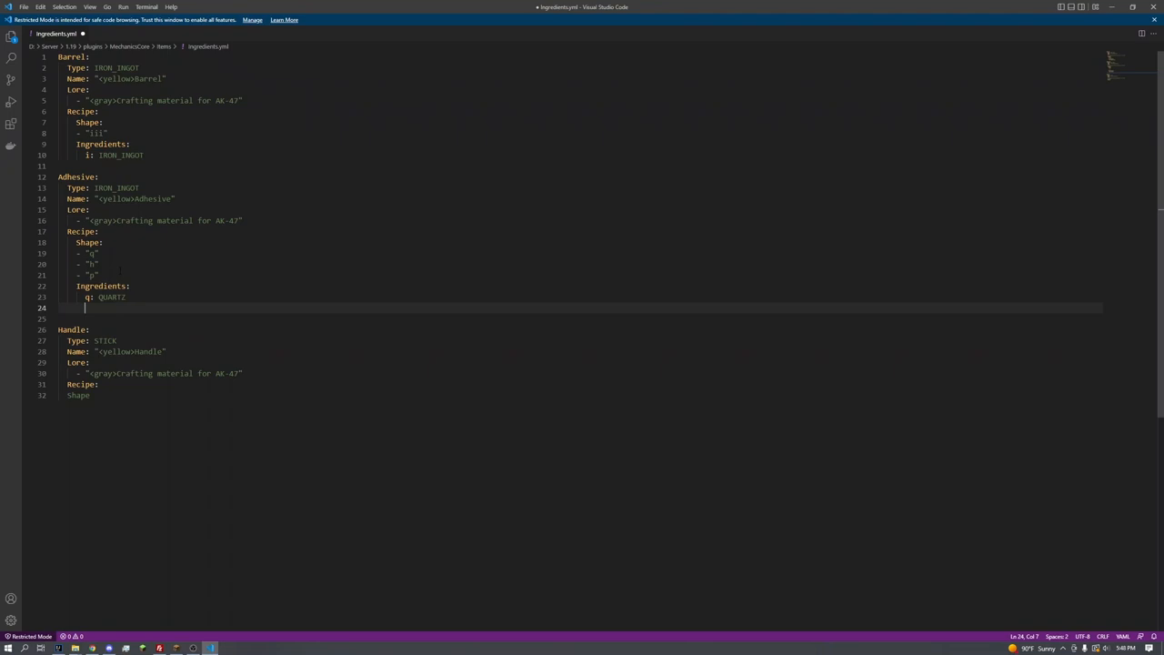
text(h: HONEYCOMB)
click(579, 318)
text(p:)
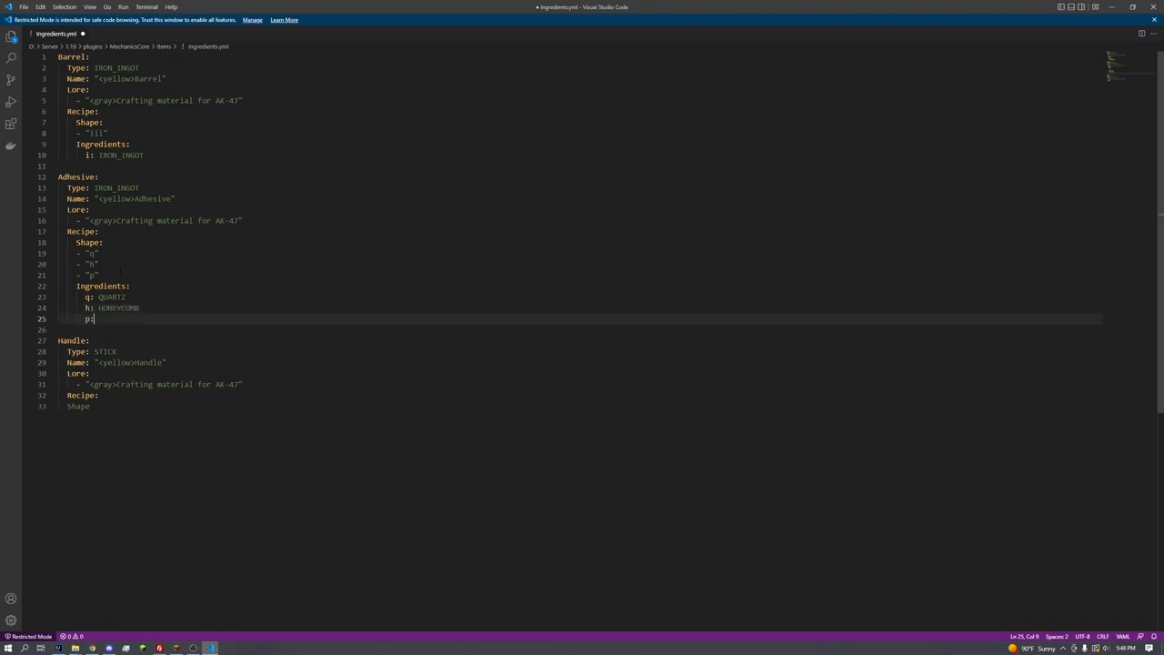
text(PAPER)
click(580, 406)
text(:)
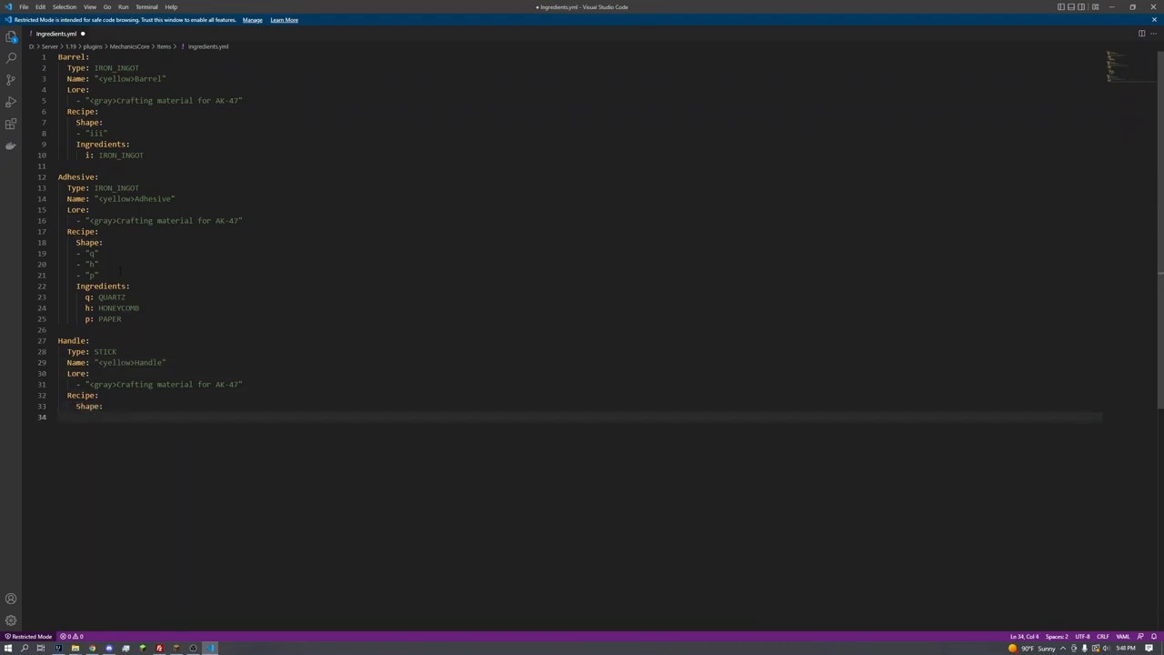
Give Handle a three-row Shape with " s " and Ingredients s: STICK.
text(-)
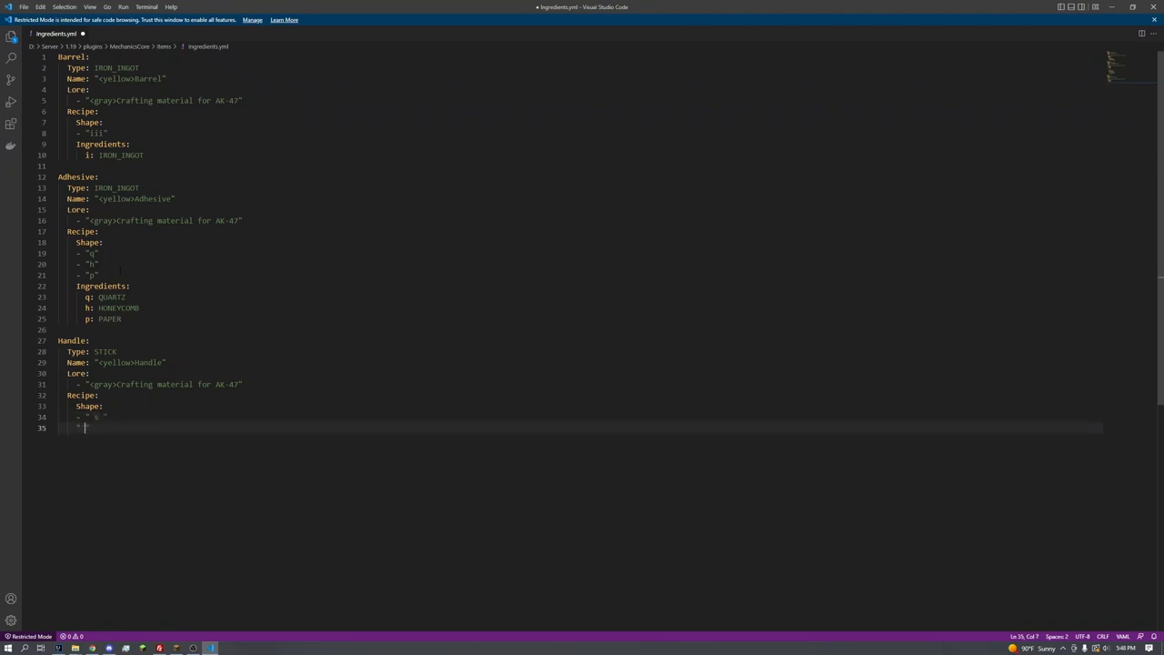
text("")
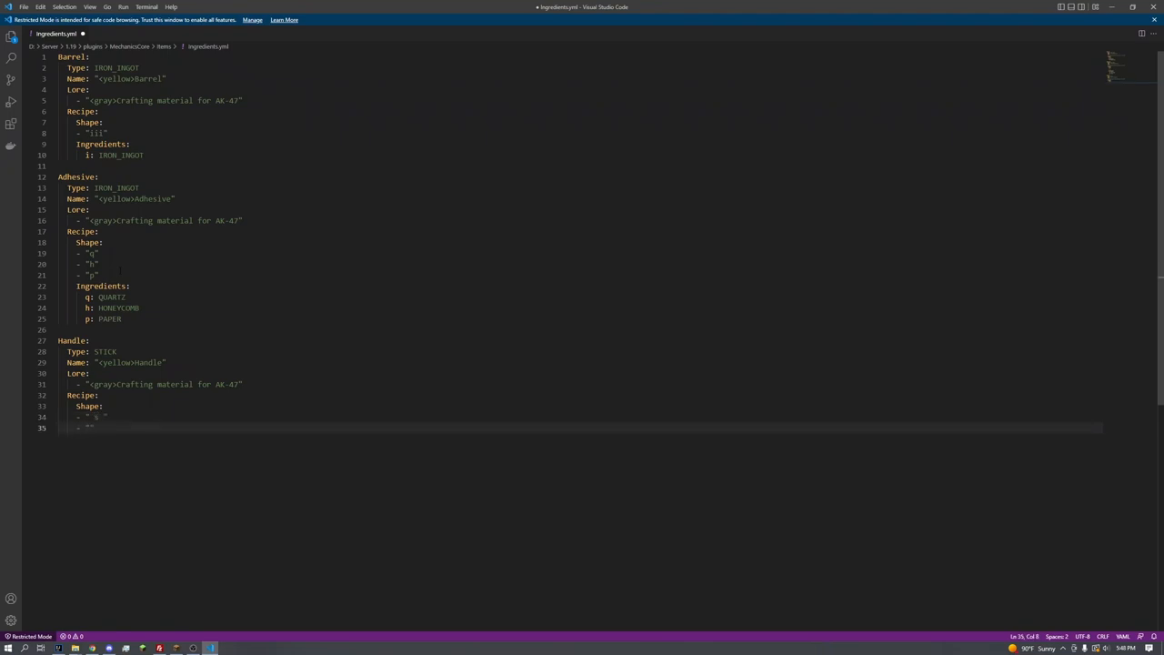
text(l s)
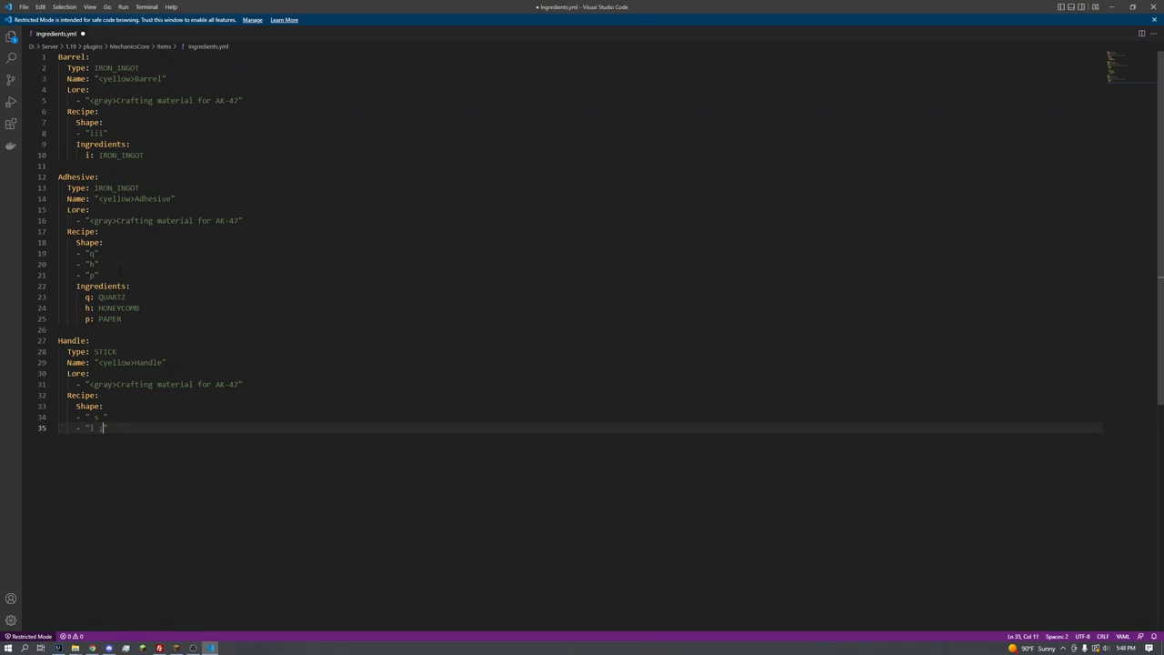
key(enter)
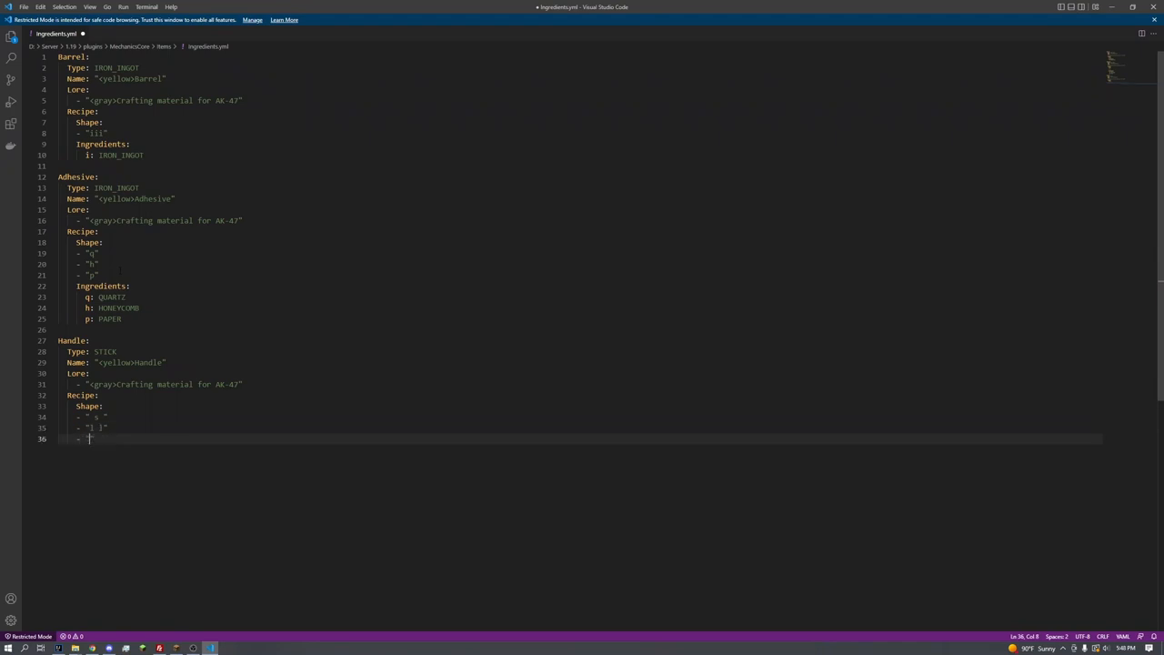
text(" s ")
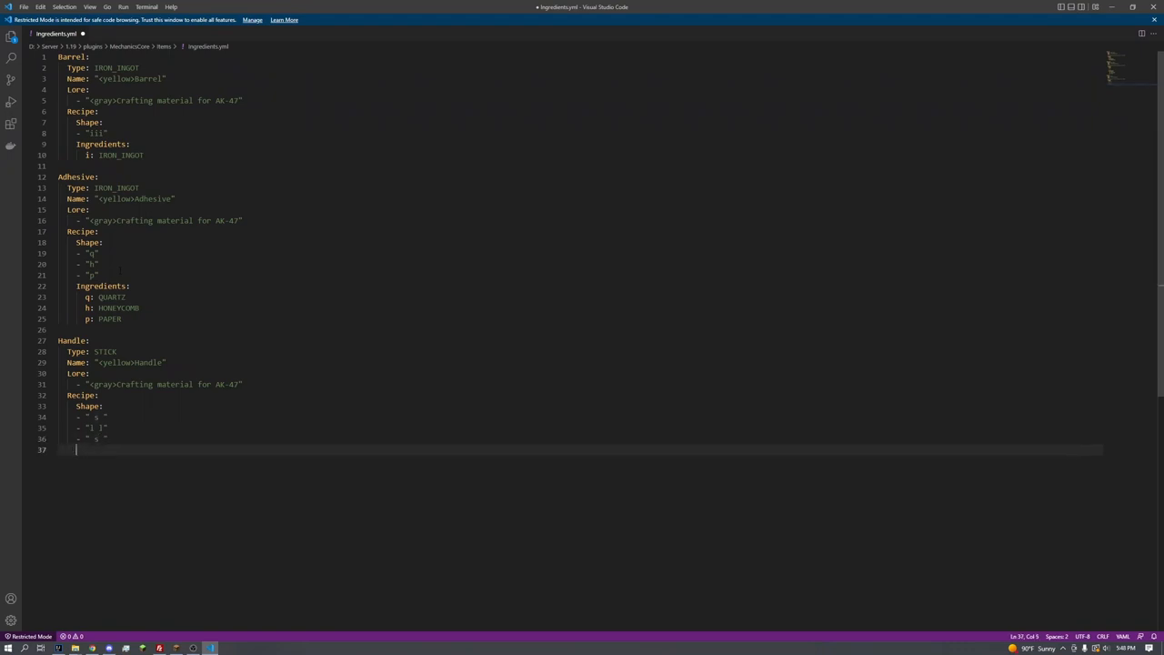
text(I)
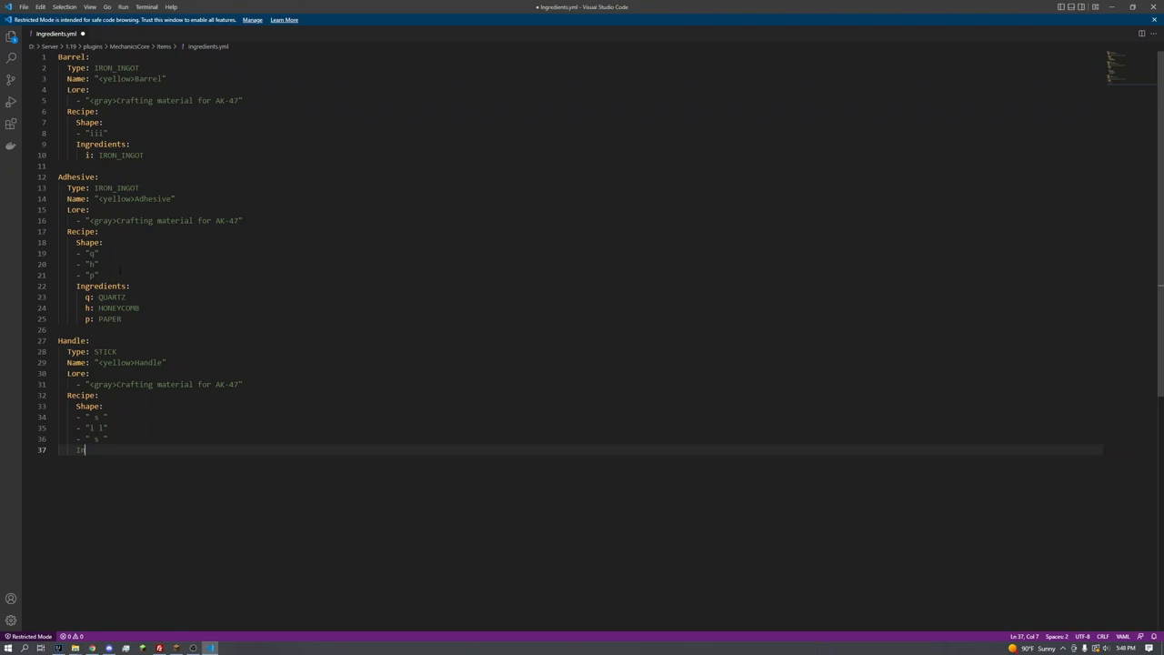
text(ngredients:)
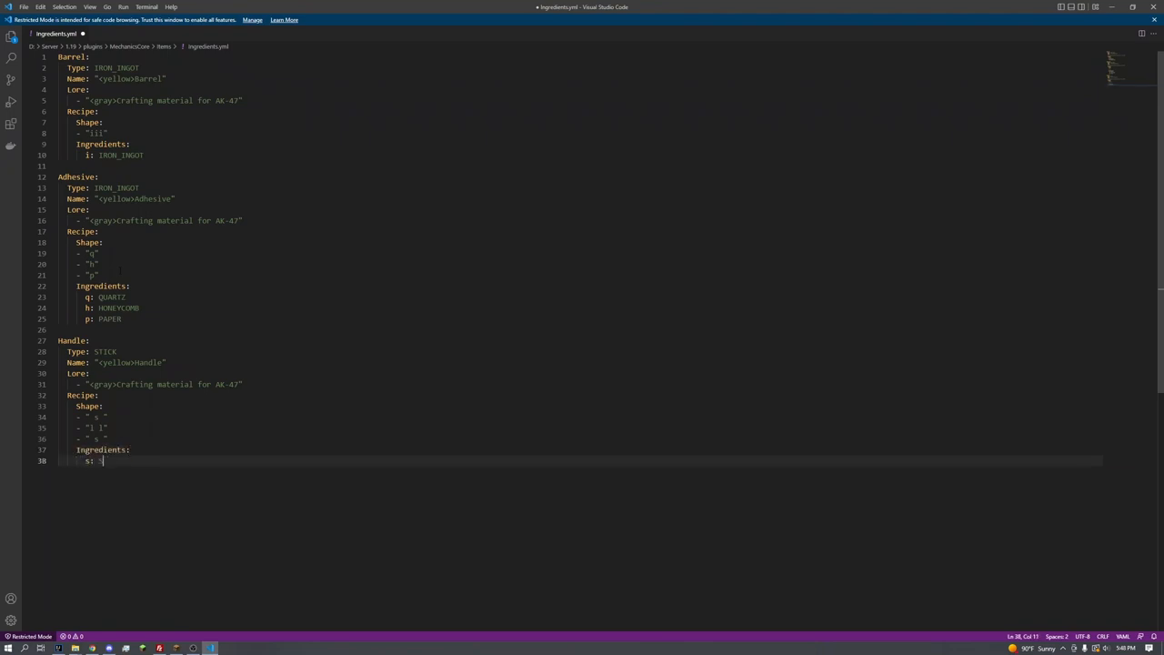
text(STICK)
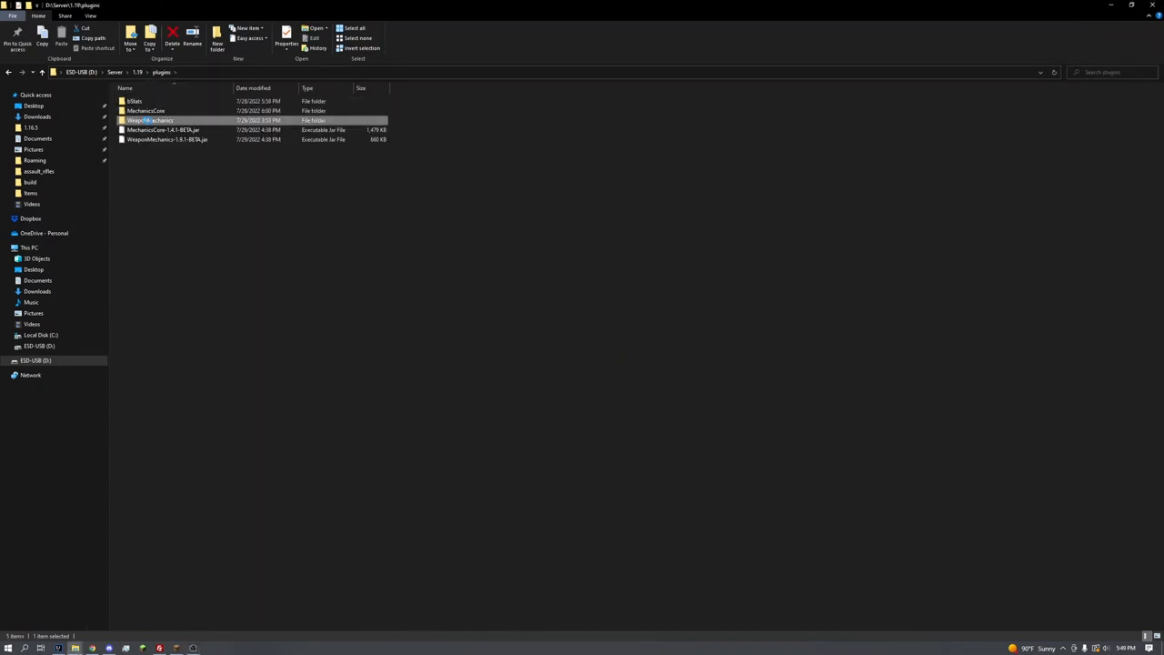
Navigate Explorer into WeaponMechanics, weapons, assault_rifles.
double_click(150, 120)
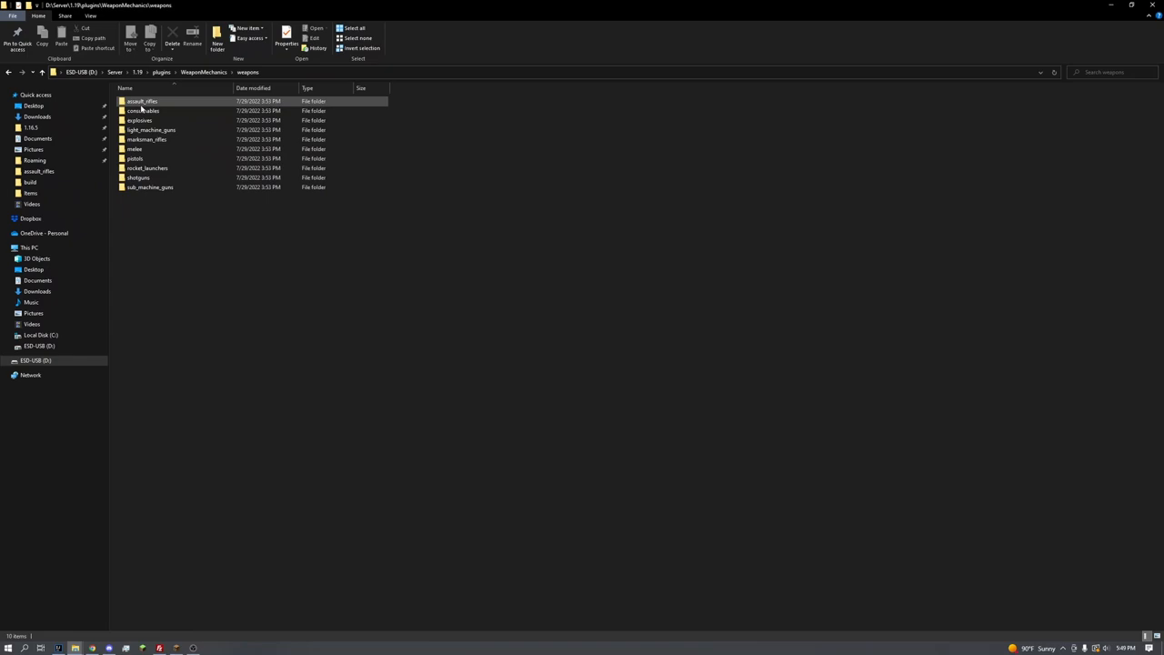
double_click(142, 102)
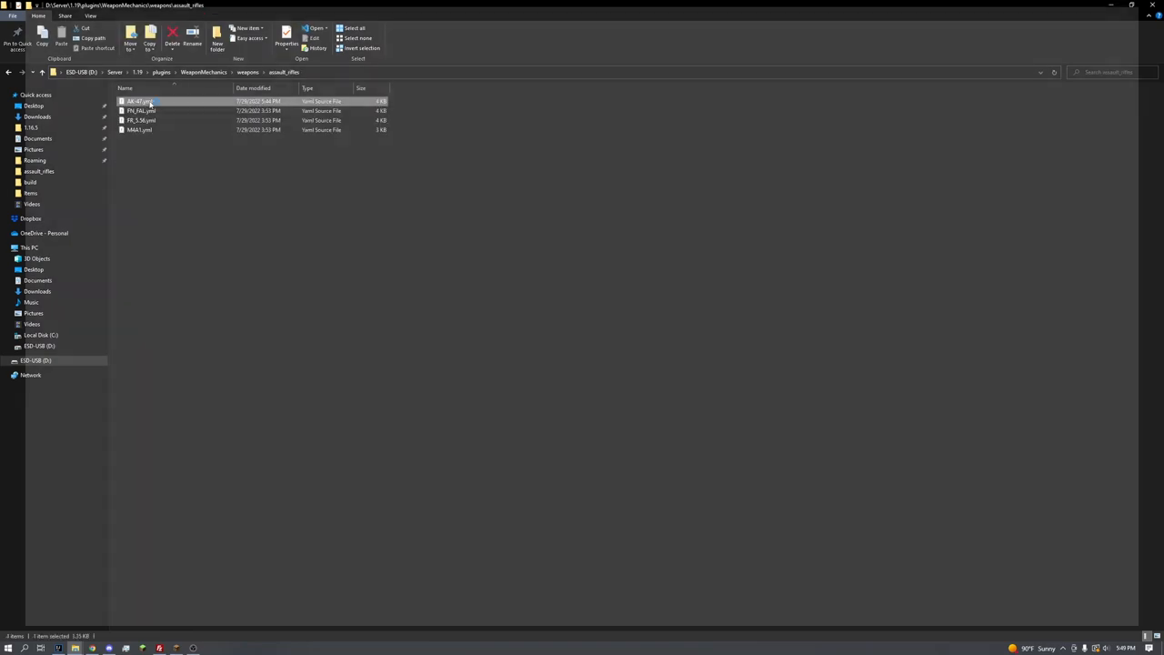
Open the AK-47 weapon file from assault_rifles before launching the localhost server.
double_click(138, 102)
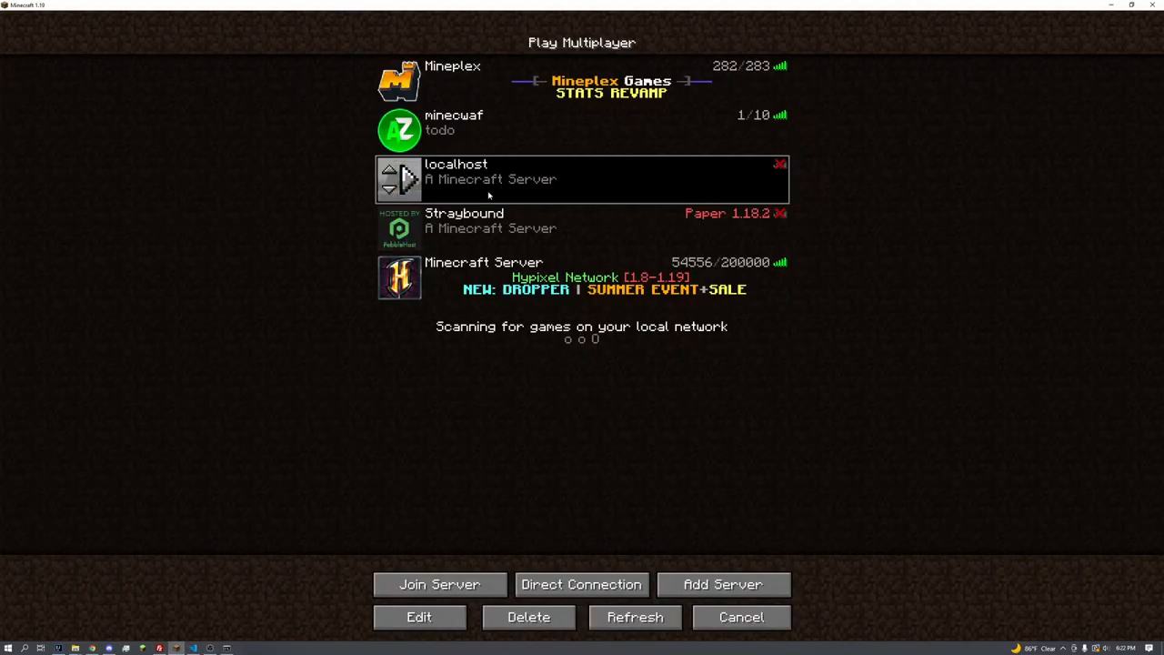
Join the localhost server and search 'handle' in the crafting recipe book.
click(440, 583)
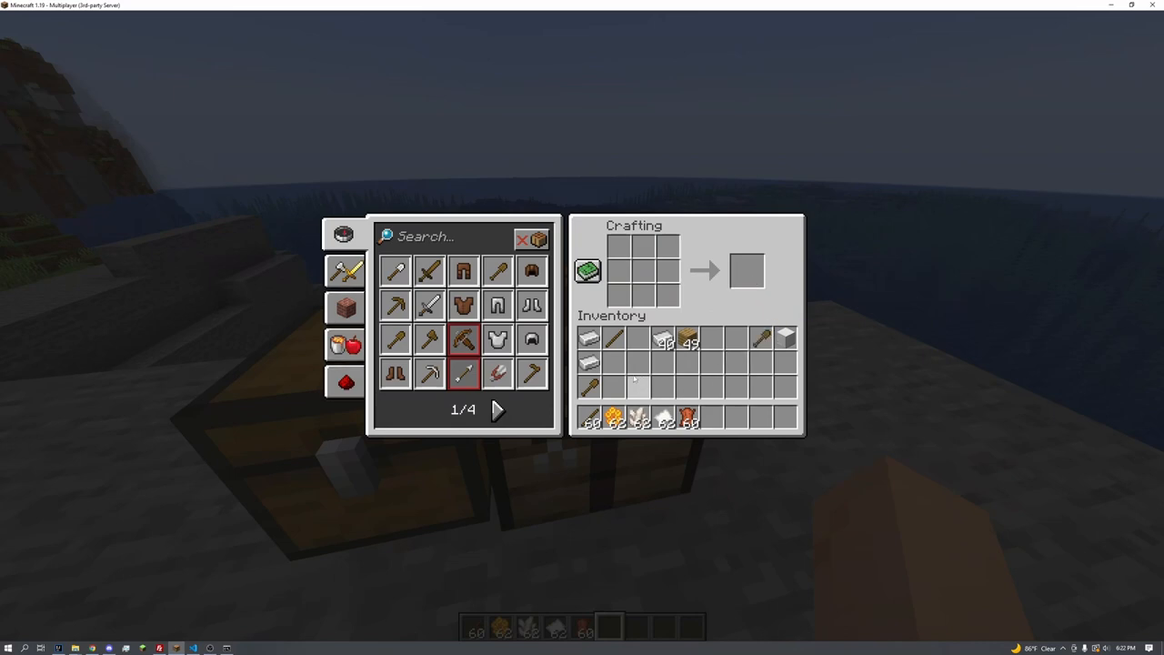
text(hand)
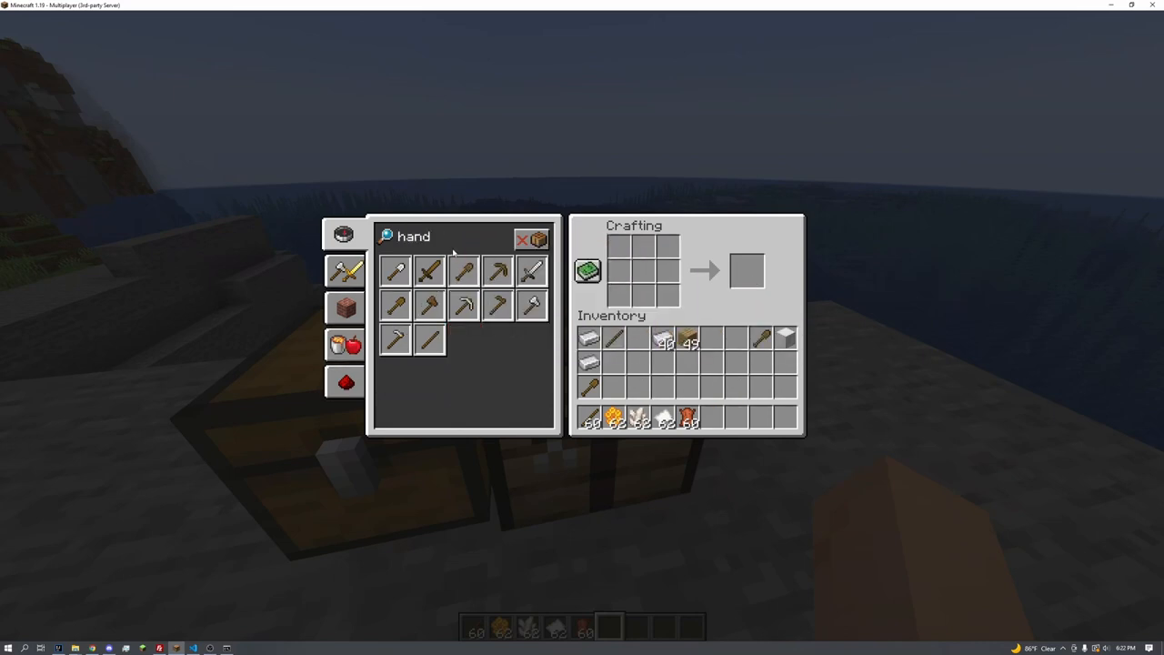
text(l)
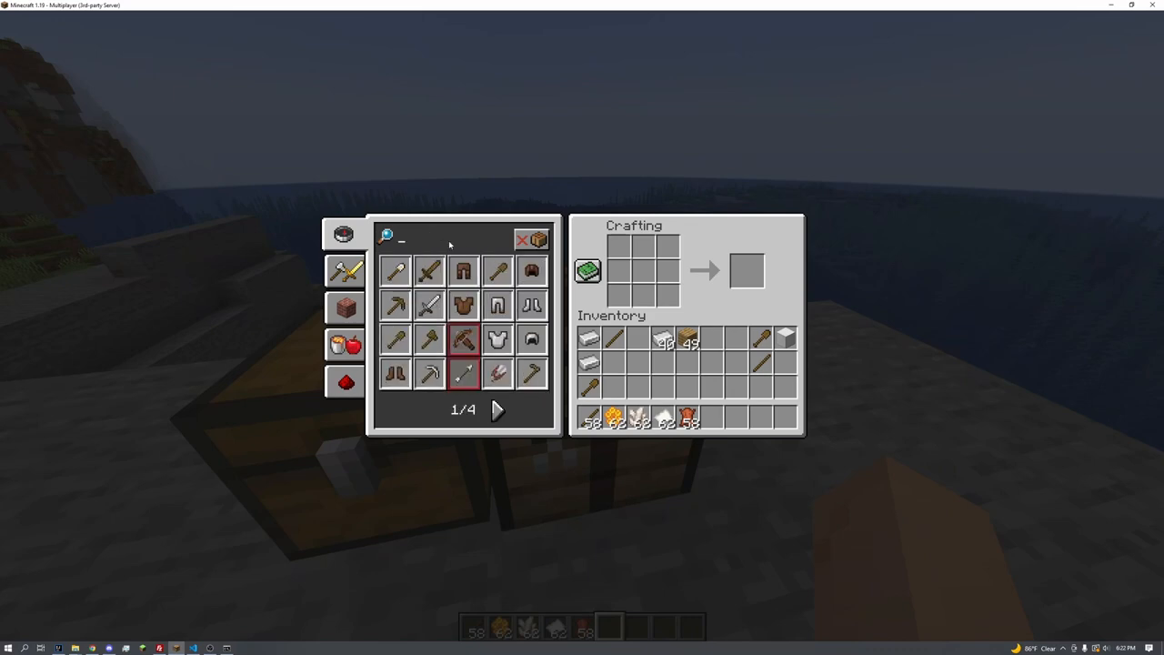
text(ad)
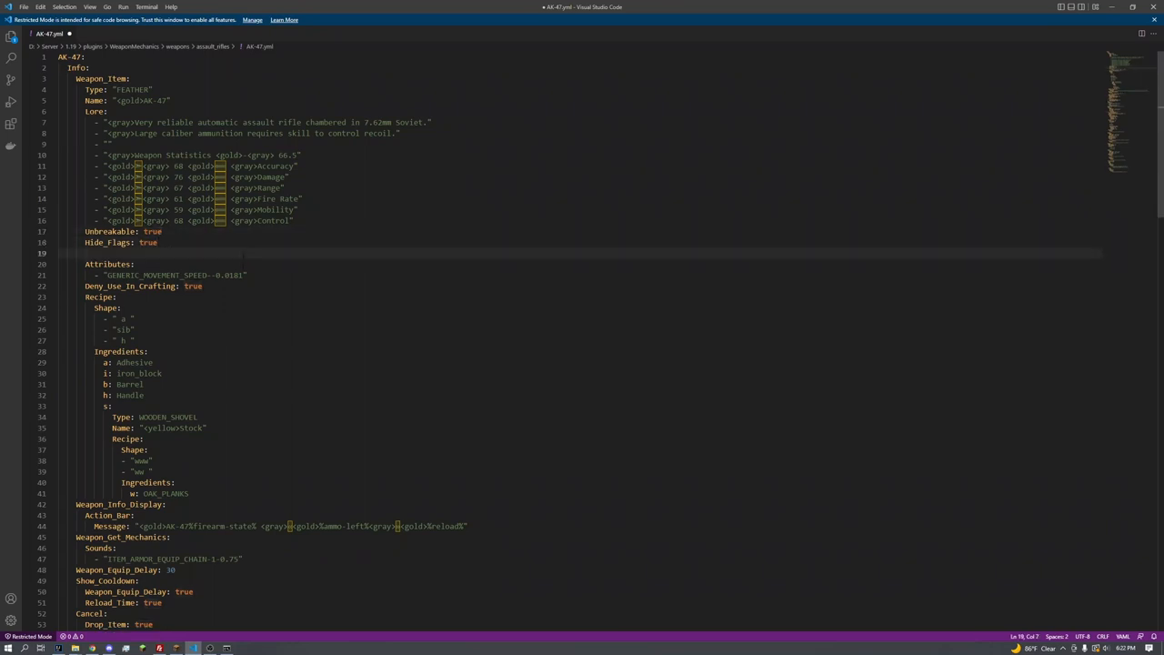
Add 'Custom_Model_Data: 123' below Hide_Flags in AK-47.yml.
text(Custom_Mo)
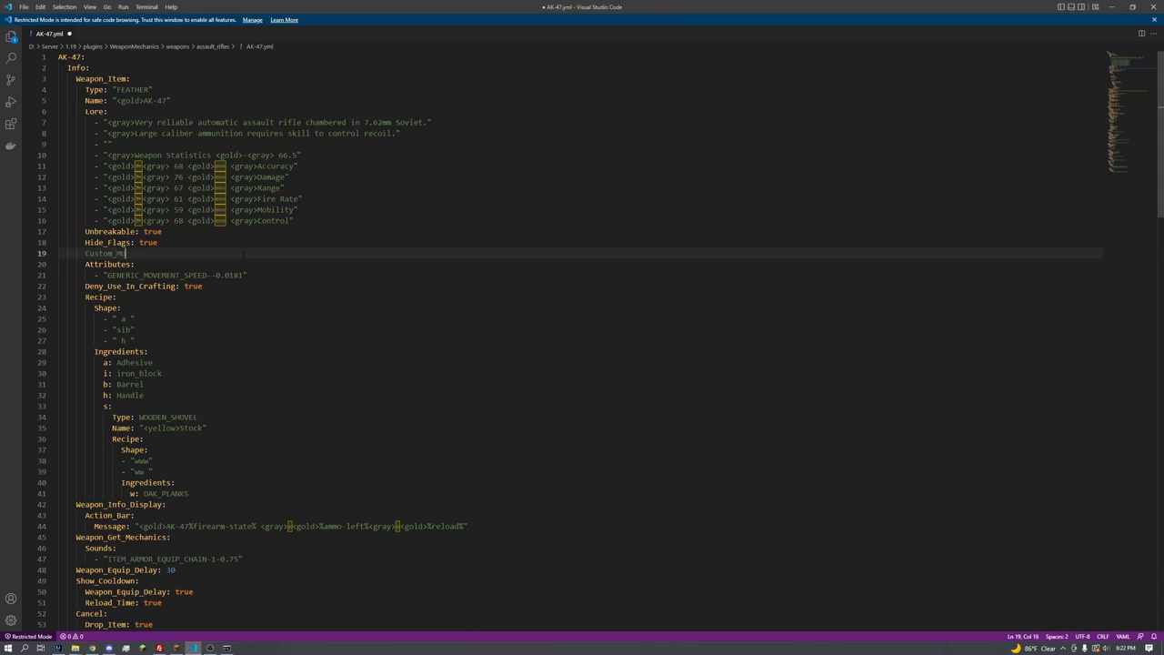
text(Model_Data:)
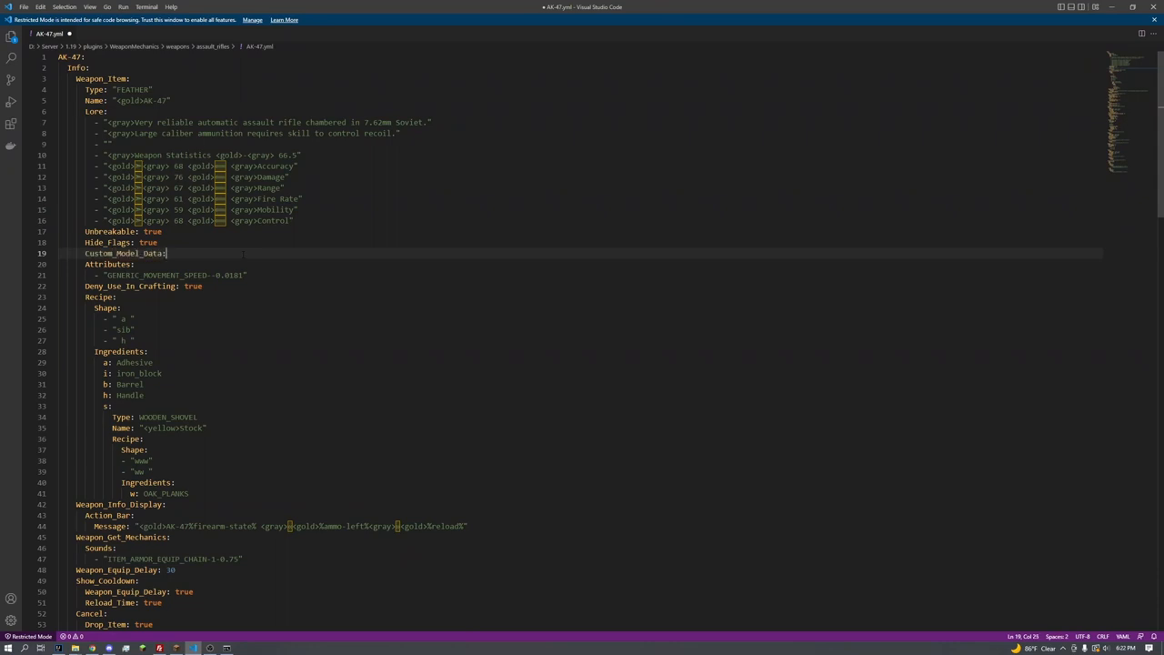
text(123)
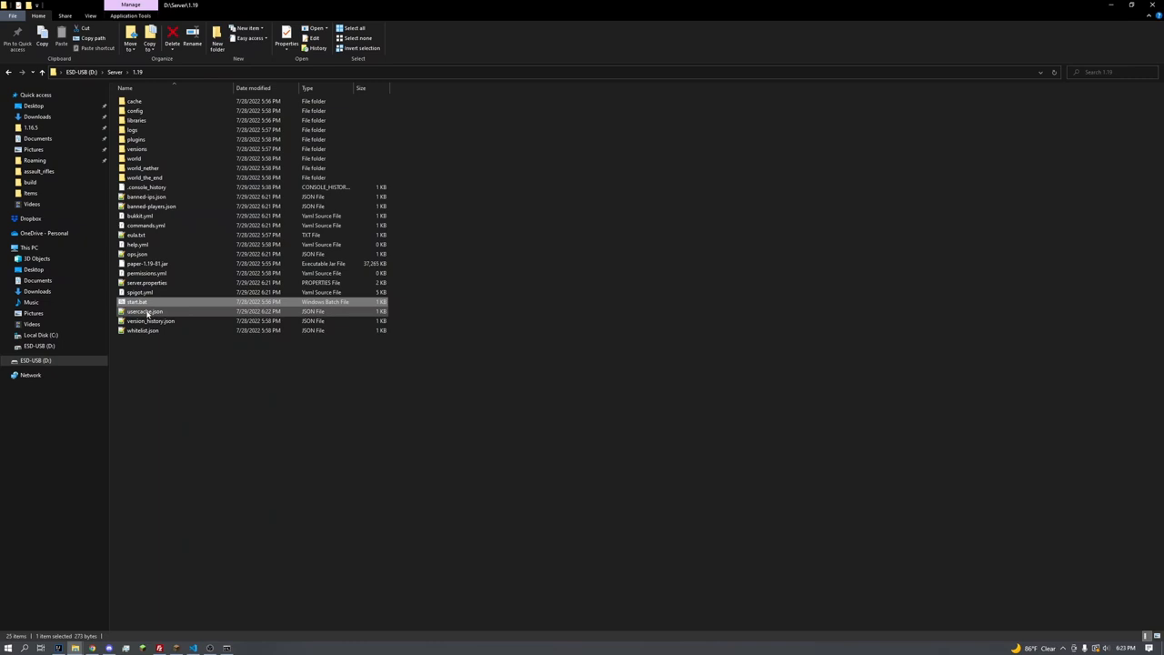
Launch start.bat in the Server 1.19 folder to restart the server.
double_click(137, 301)
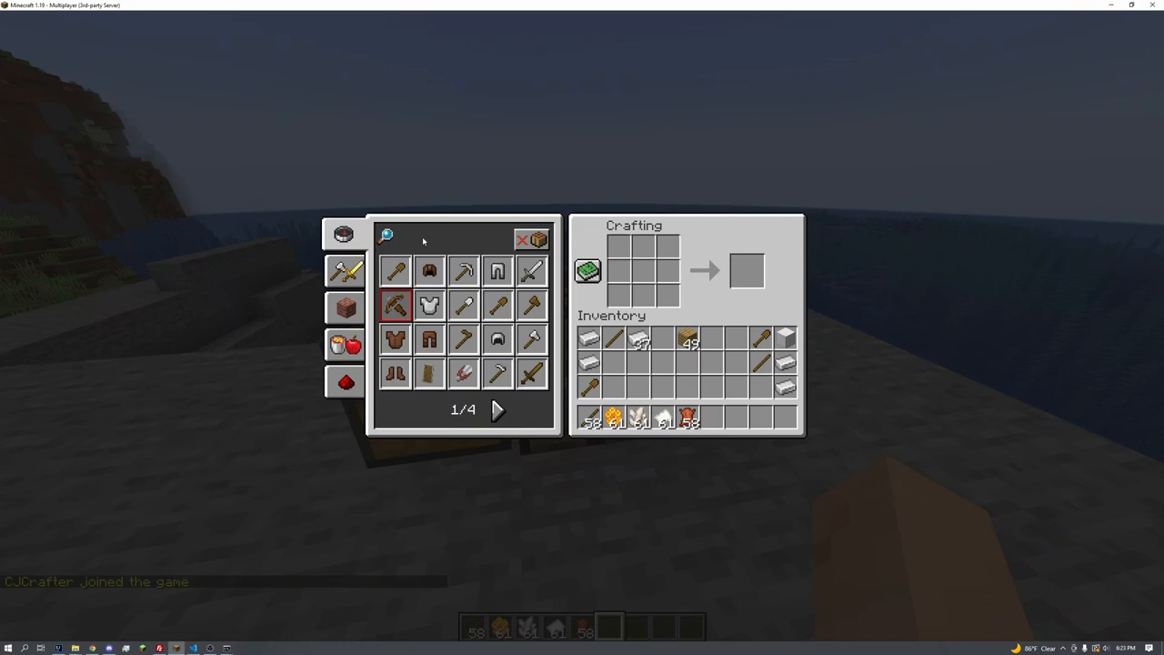
Search 'ak' in the recipe book, craft the AK-47 and wield it with its rifle skin.
text(ak)
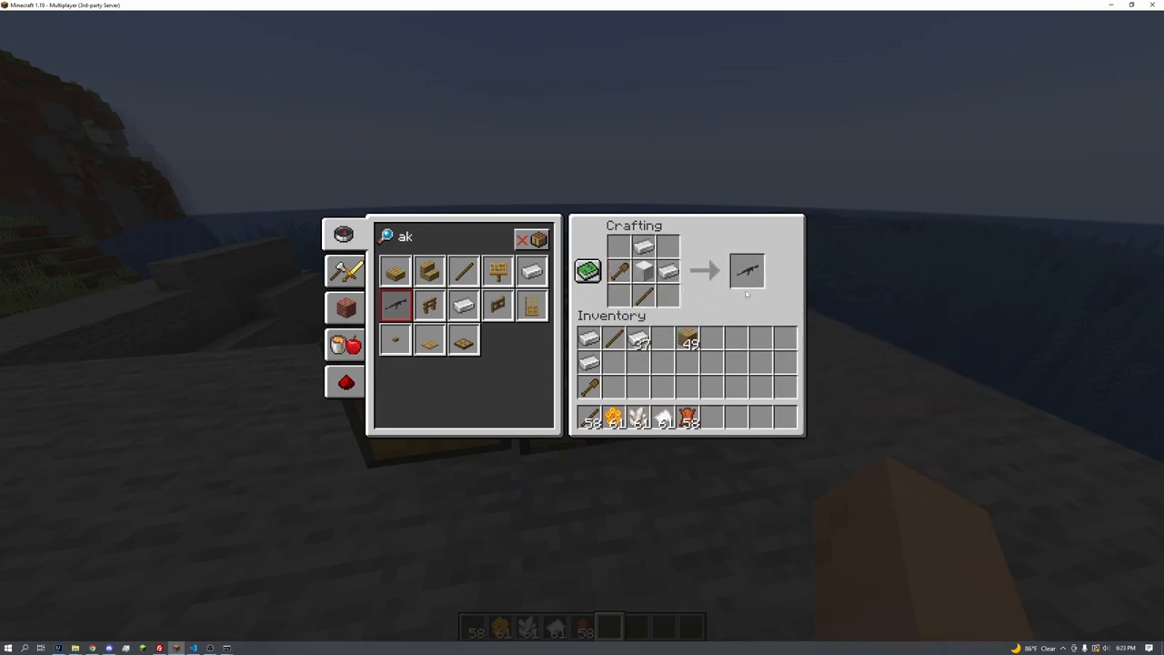
key(Escape)
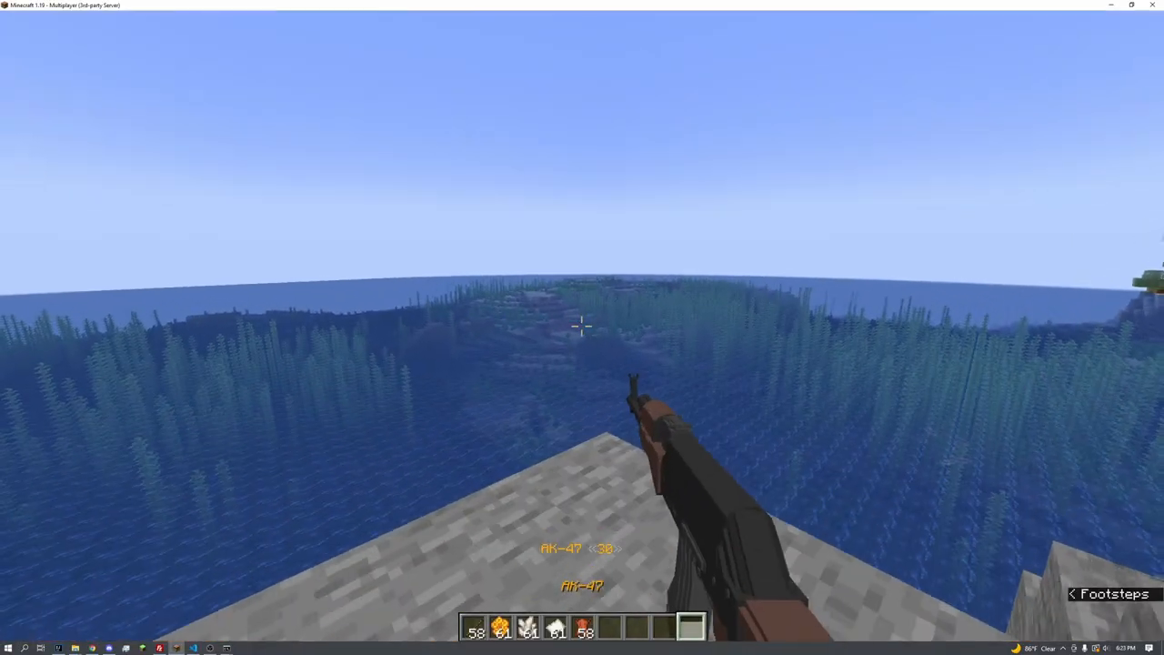
click(582, 327)
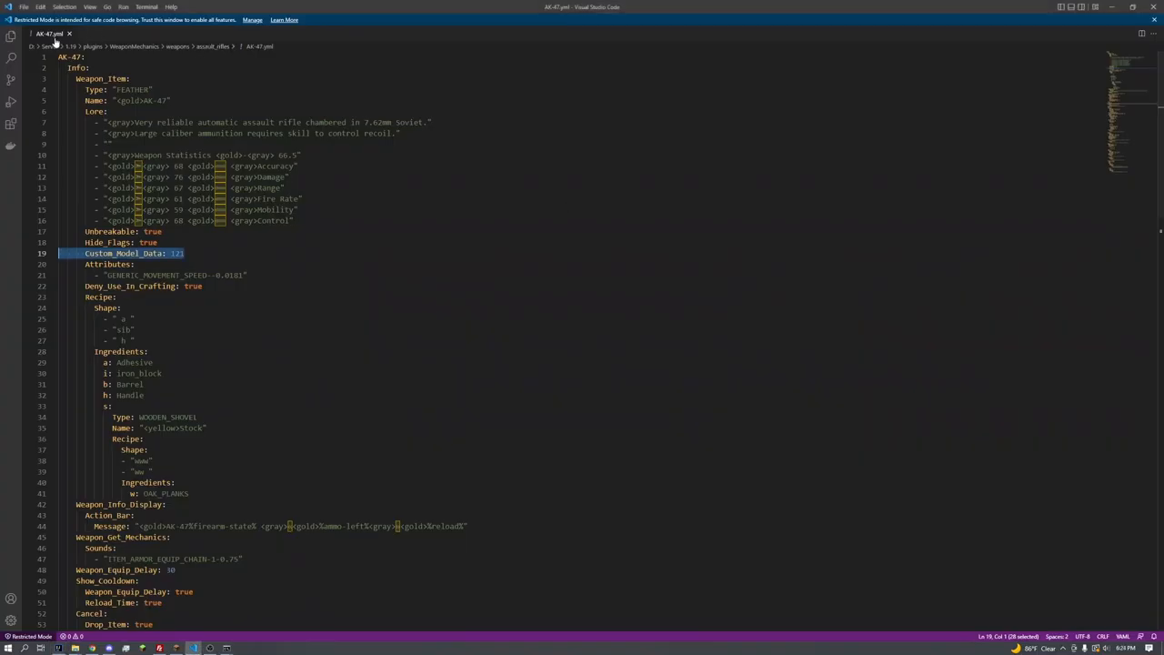
mouse_move(853, 4)
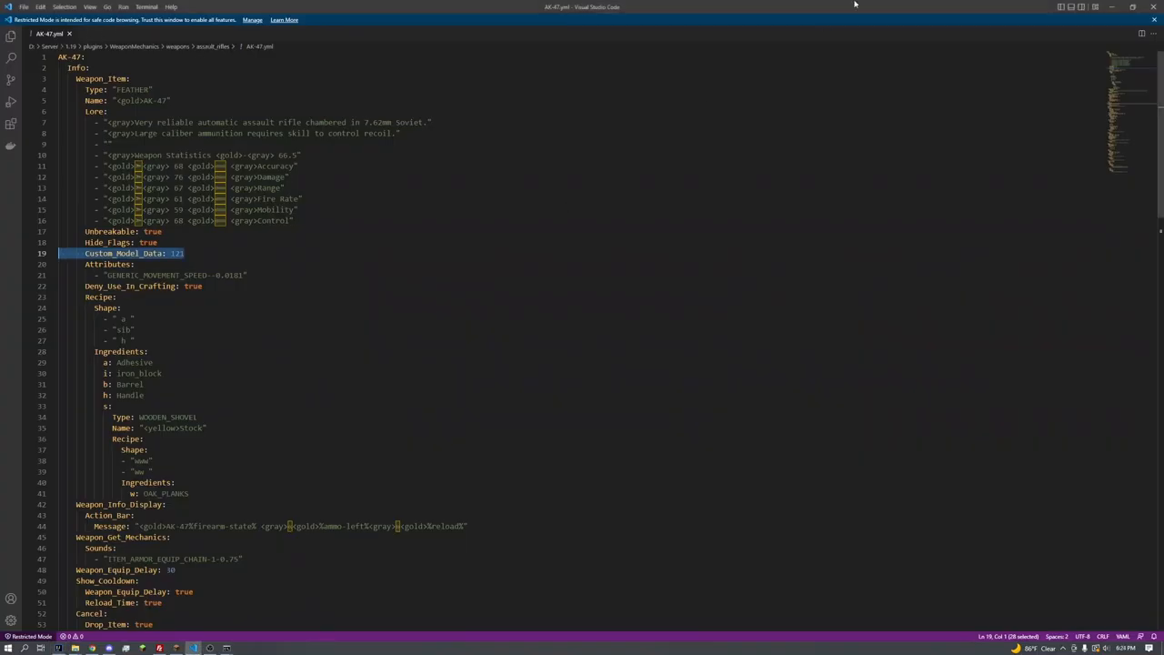